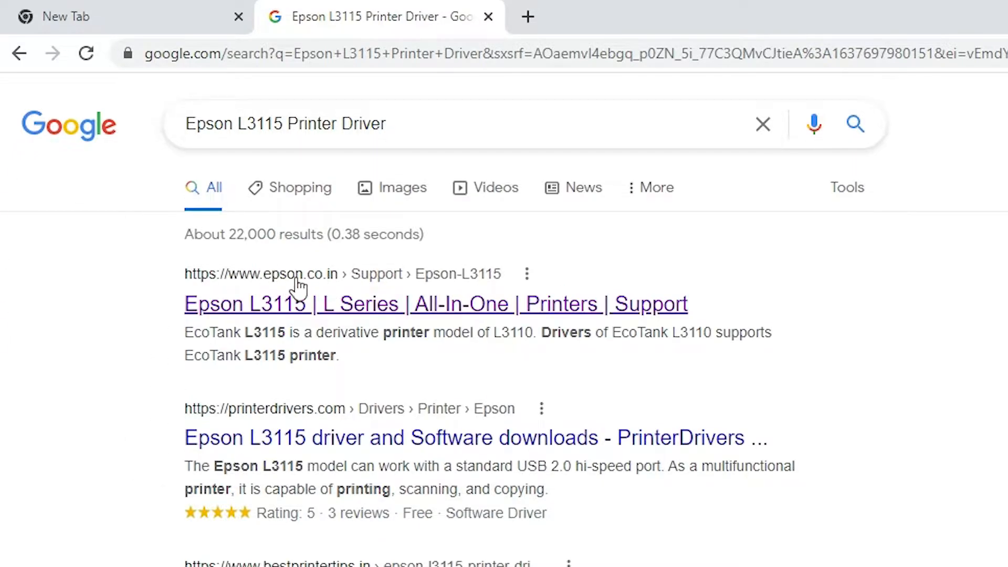
pyautogui.moveTo(415, 312)
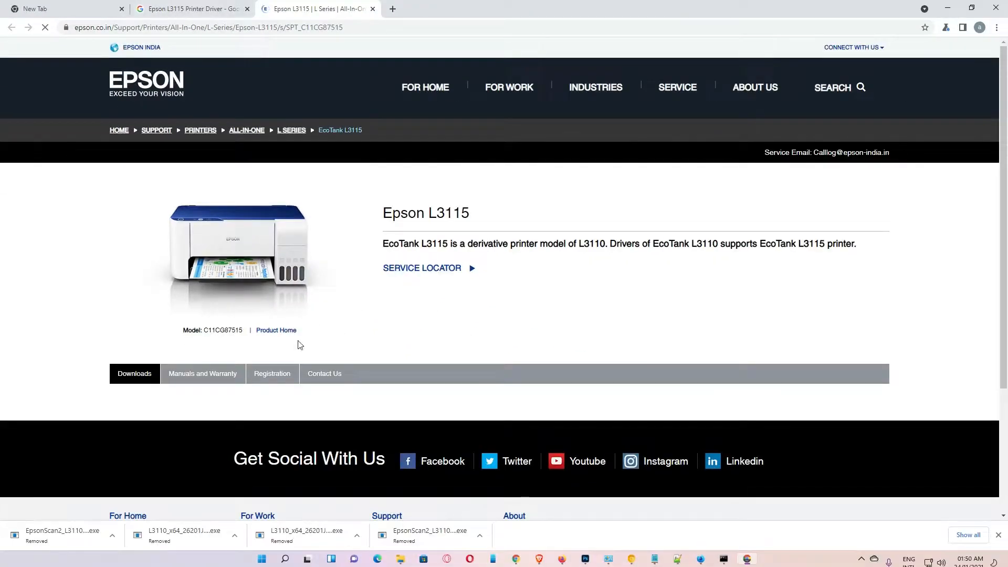
# Scroll the Epson L3115 support page down to its Downloads section.
pyautogui.scroll(-3)
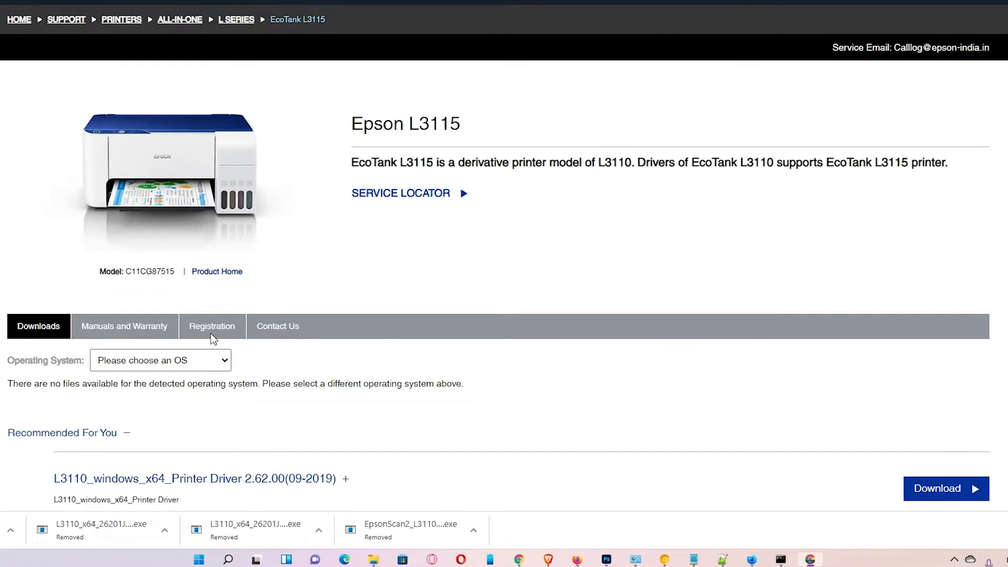
pyautogui.moveTo(103, 377)
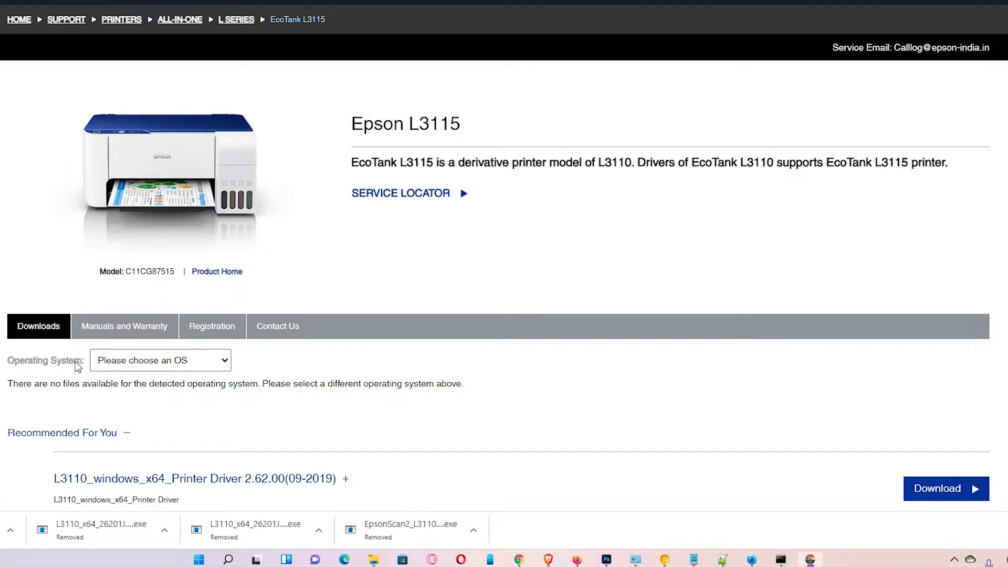
pyautogui.scroll(-3)
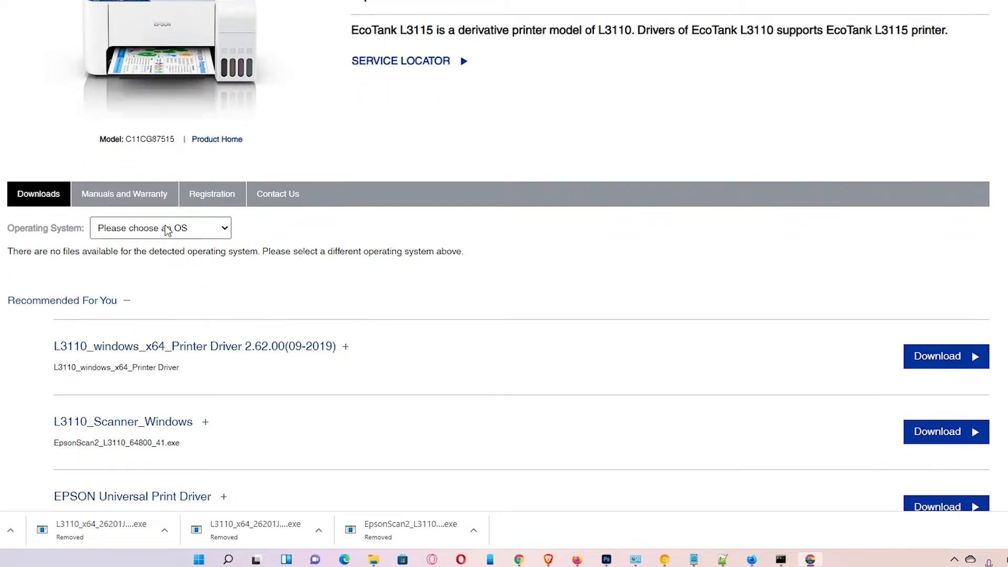
# Choose Windows 10 64-bit as the operating system and view the recommended downloads.
pyautogui.click(159, 228)
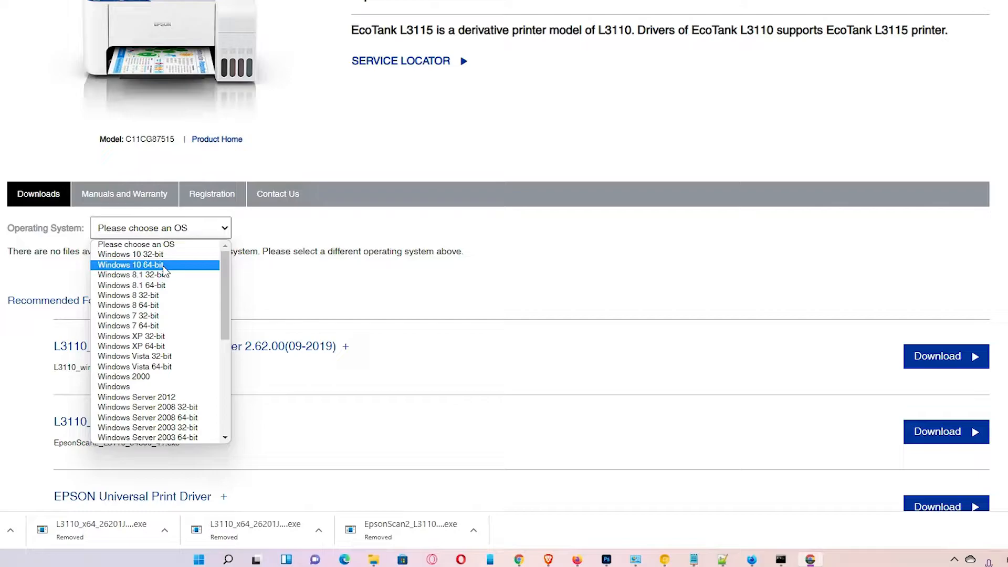
pyautogui.moveTo(132, 254)
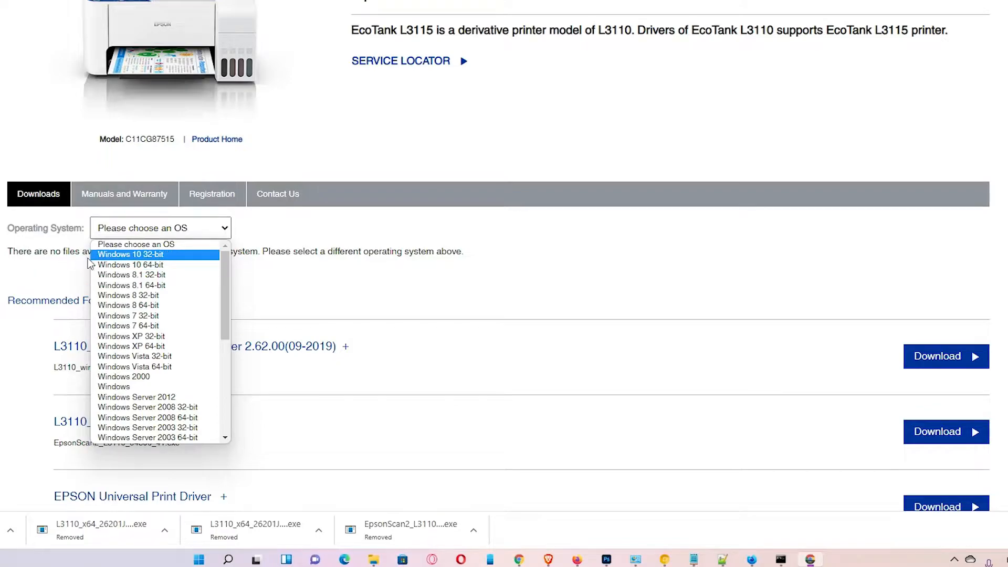
pyautogui.moveTo(131, 265)
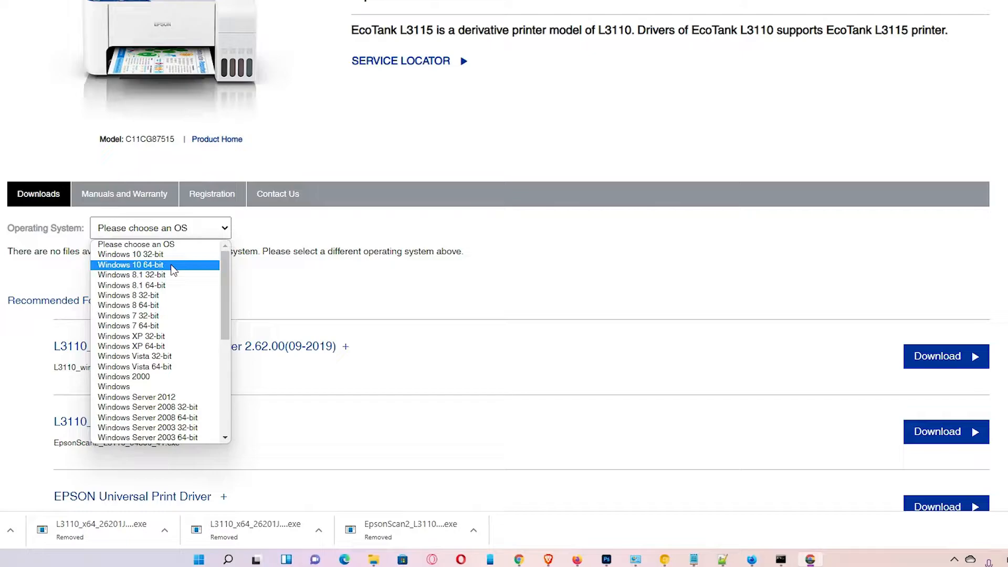
pyautogui.click(130, 264)
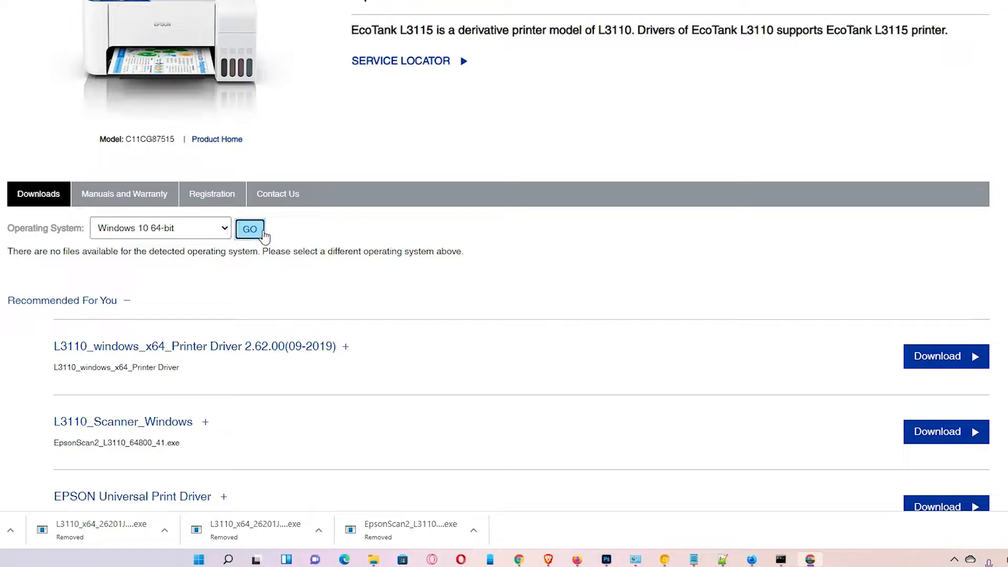
pyautogui.scroll(3)
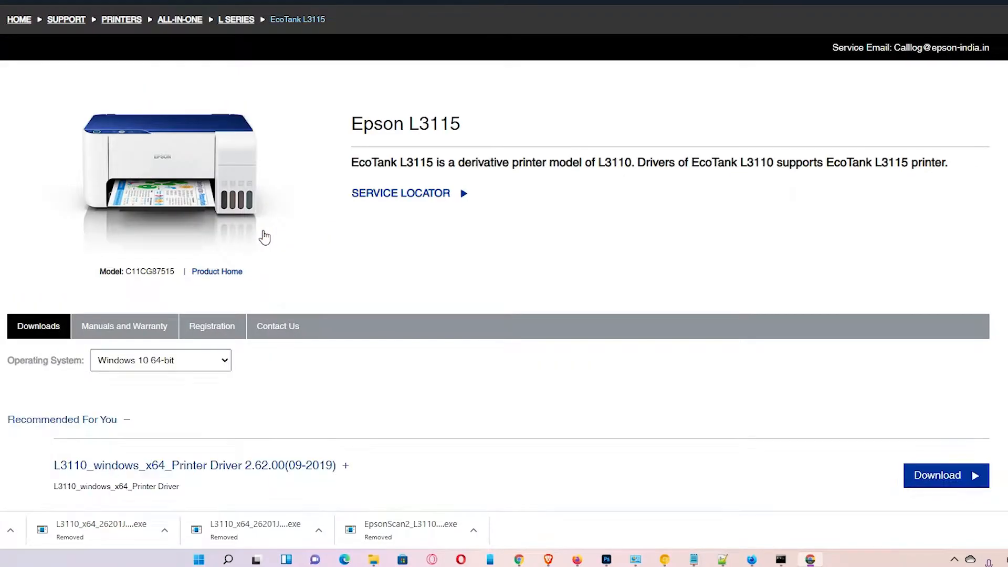
pyautogui.scroll(-3)
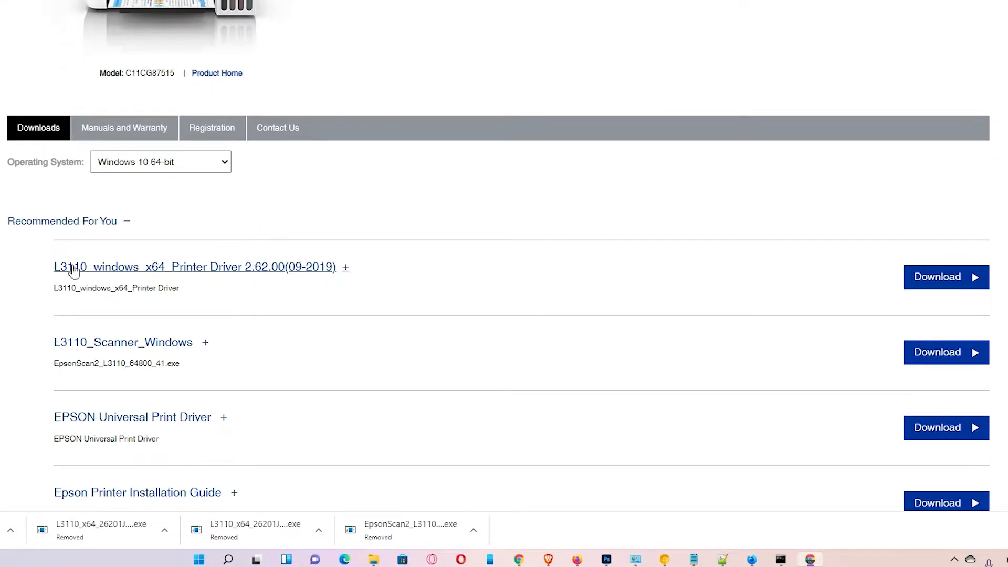
pyautogui.moveTo(520, 275)
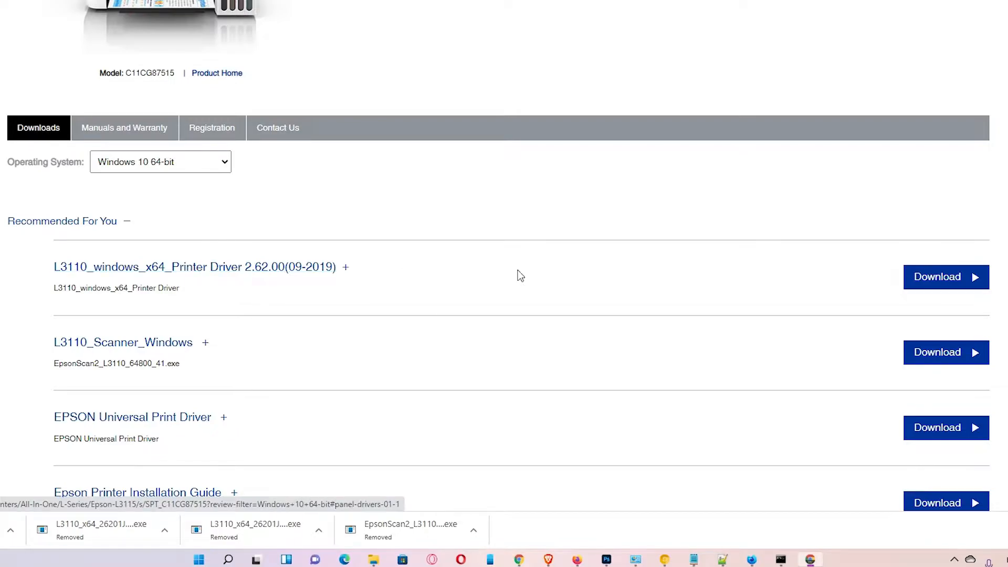
# Download the L3110 Windows x64 printer driver and the L3110 scanner software.
pyautogui.click(944, 276)
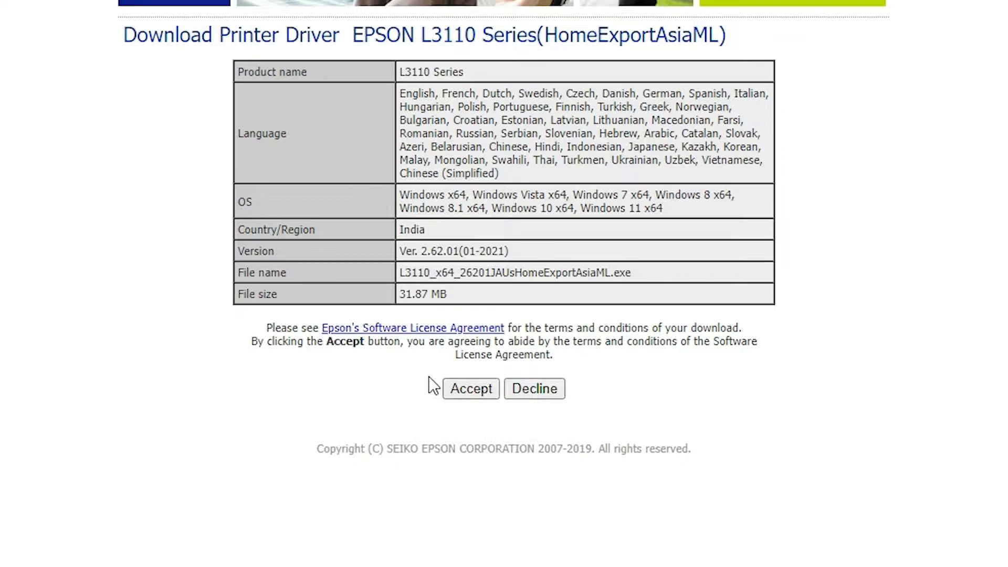
pyautogui.scroll(3)
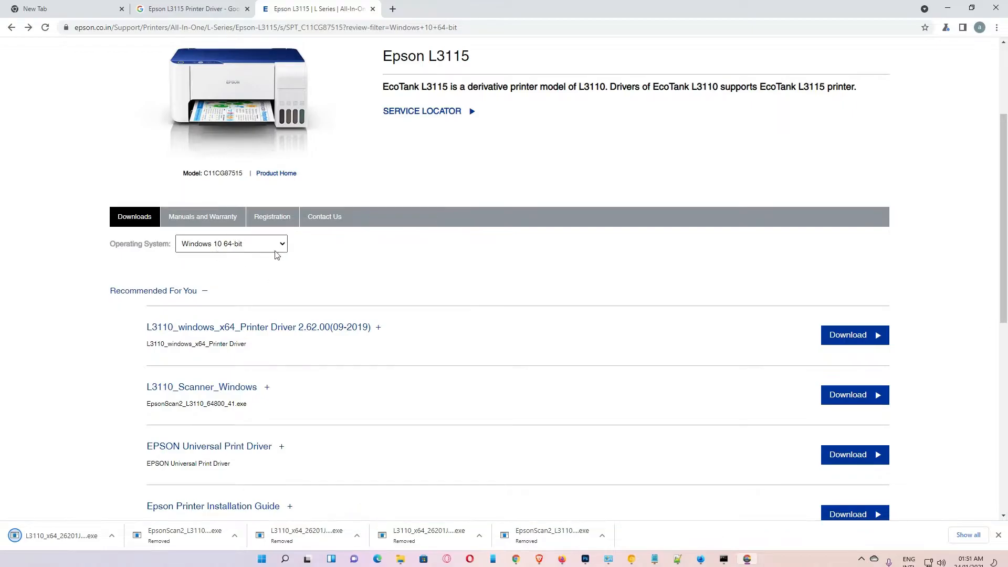
pyautogui.moveTo(173, 422)
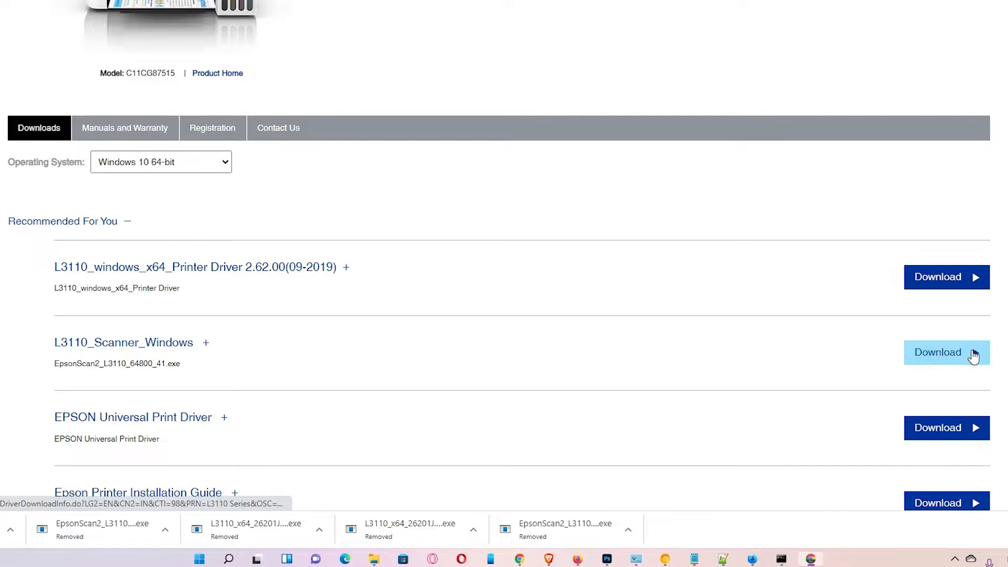
pyautogui.rightClick(938, 353)
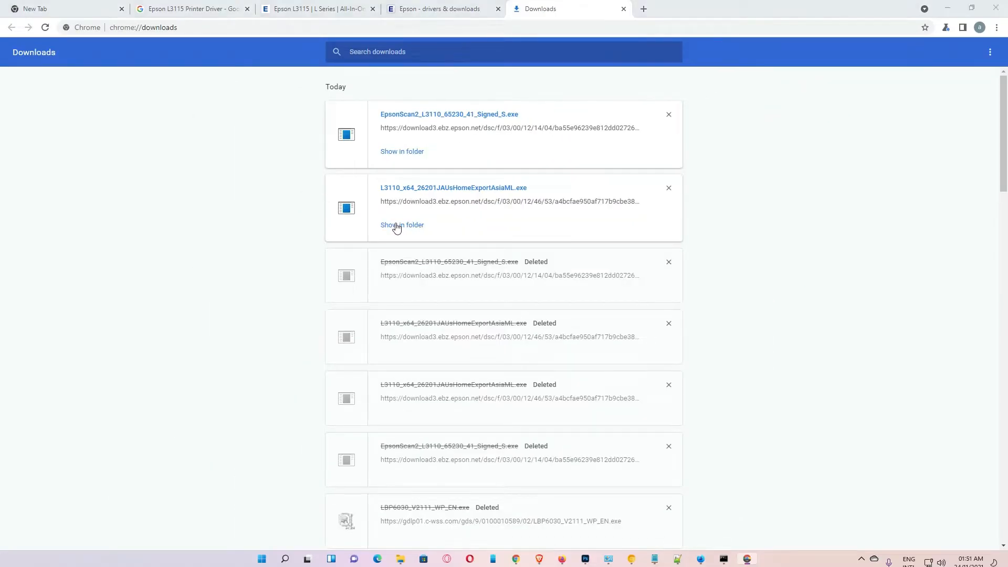
# Show the downloaded installers in the Downloads folder and select both .exe files.
pyautogui.click(402, 225)
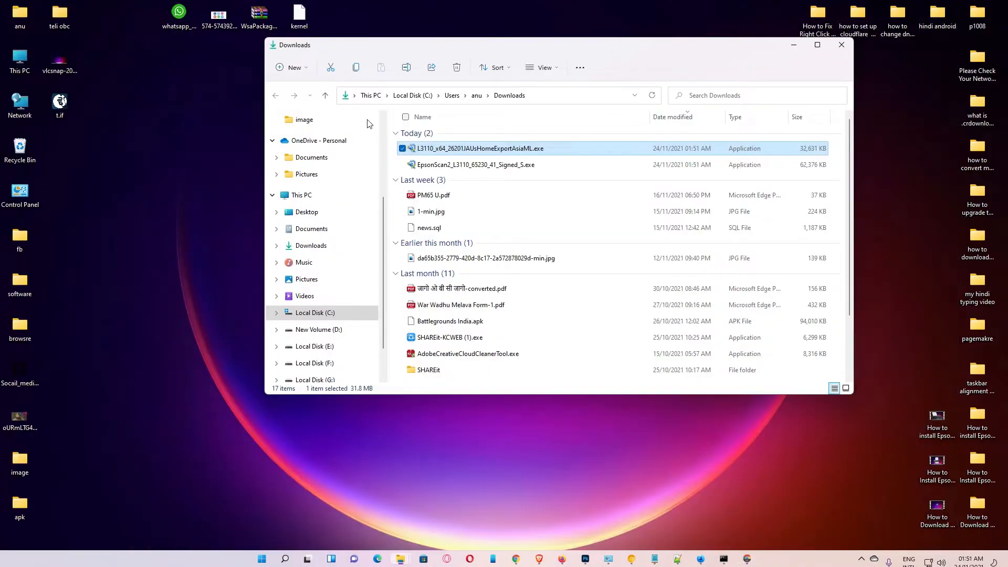
pyautogui.click(475, 165)
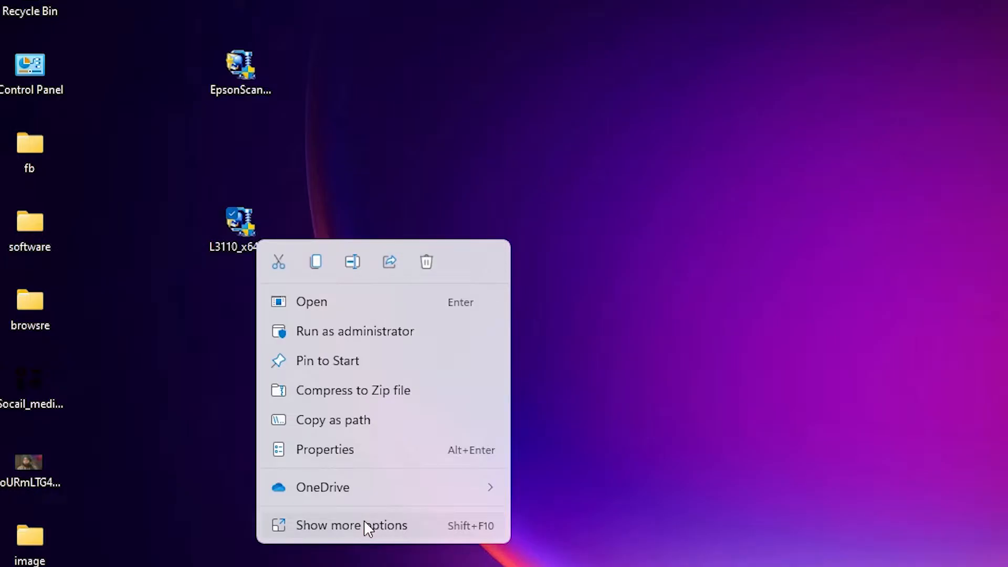
# Extract the L3110 driver package into its default desktop folder via Extract files.
pyautogui.click(351, 524)
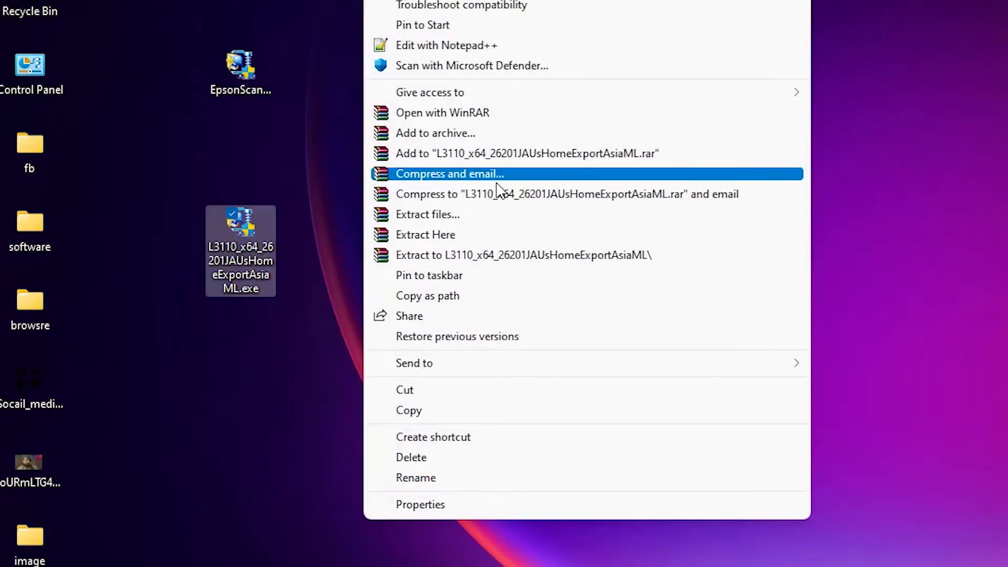
pyautogui.click(427, 214)
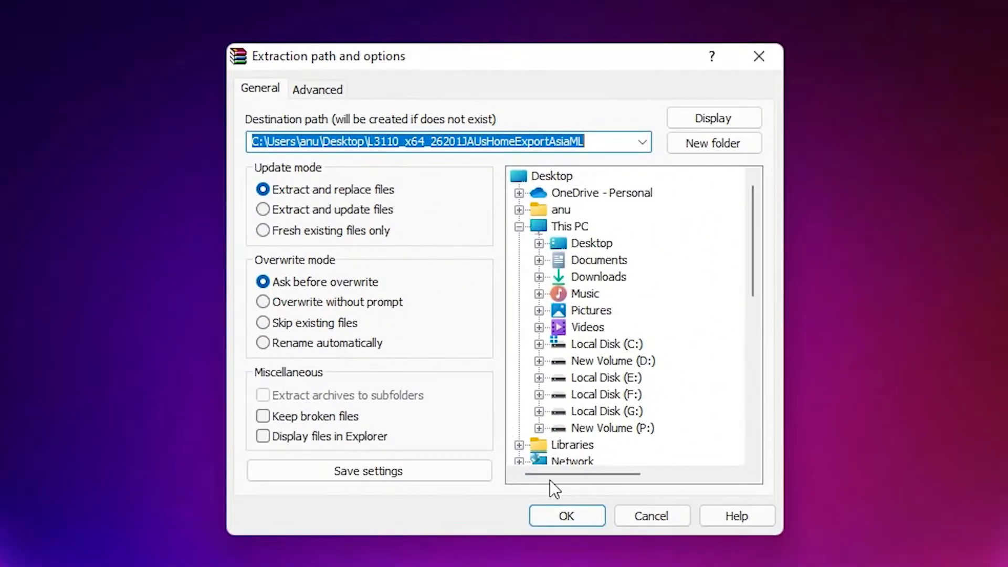
pyautogui.click(565, 516)
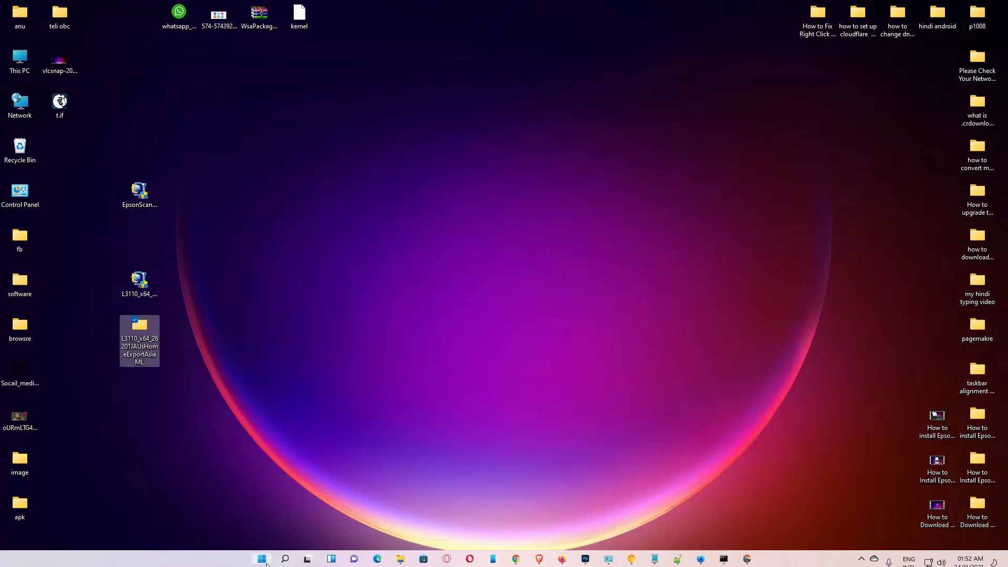
# Launch Control Panel from Start search and go to Devices and Printers.
pyautogui.click(261, 558)
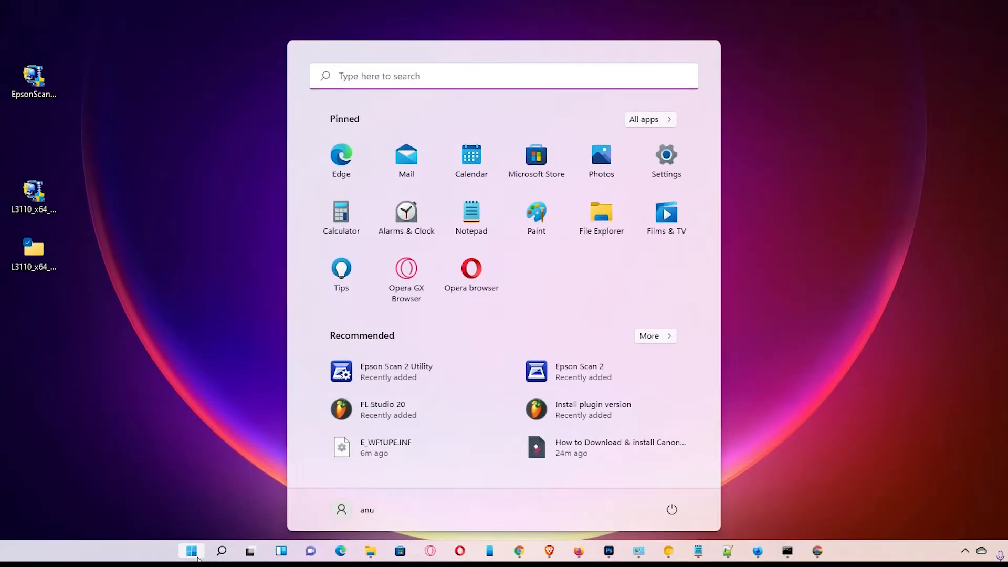
pyautogui.write('control Panel')
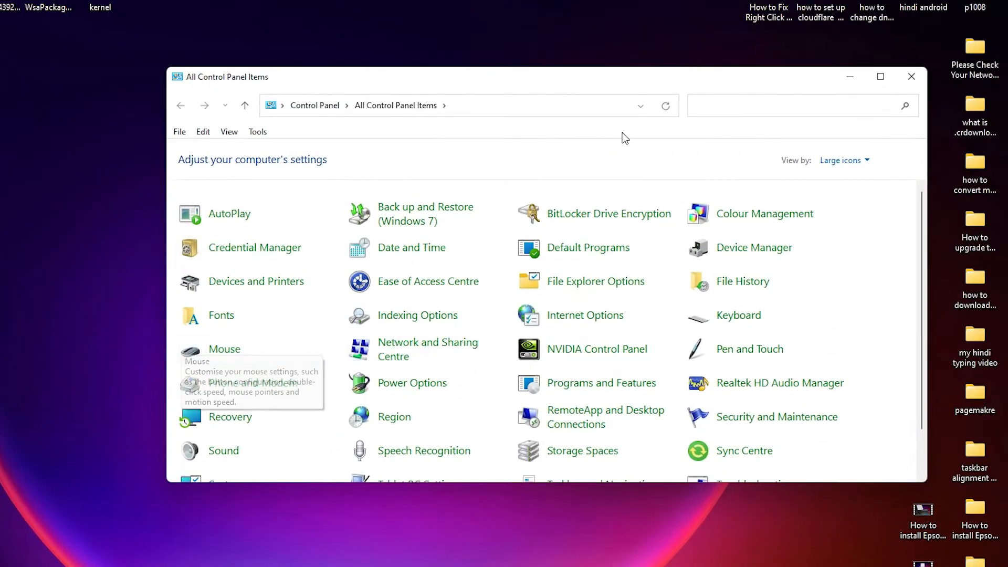
pyautogui.click(880, 77)
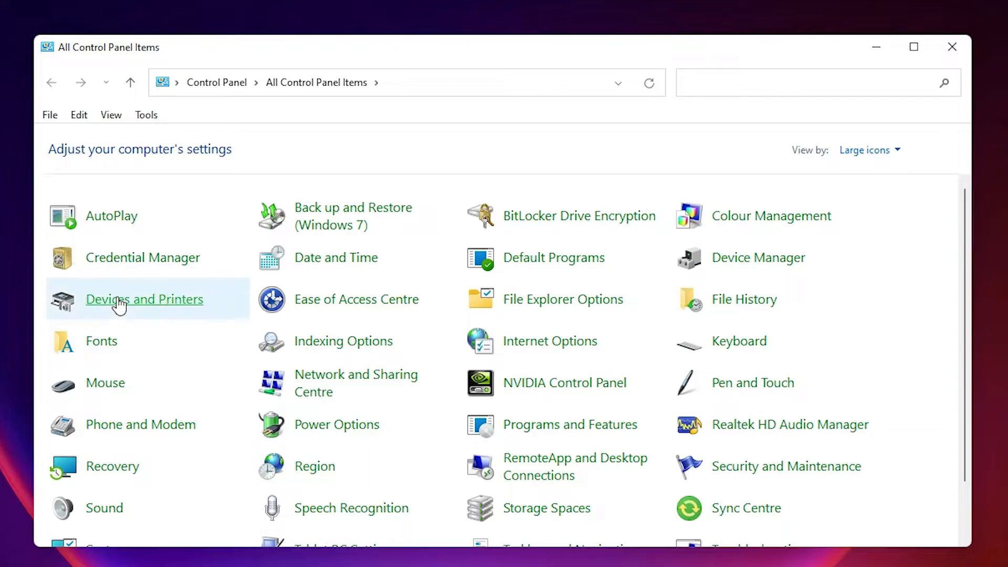
pyautogui.moveTo(144, 299)
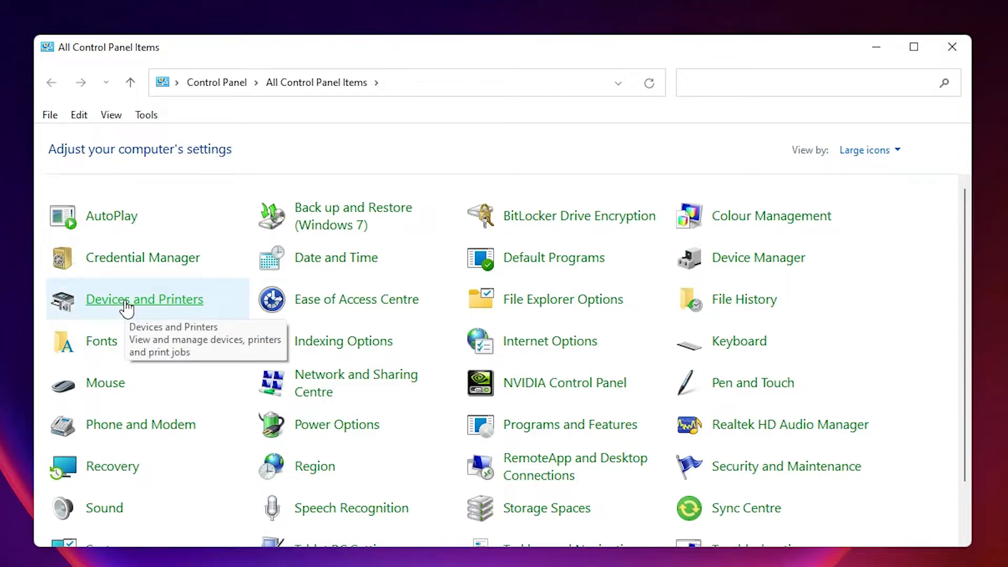
pyautogui.click(144, 299)
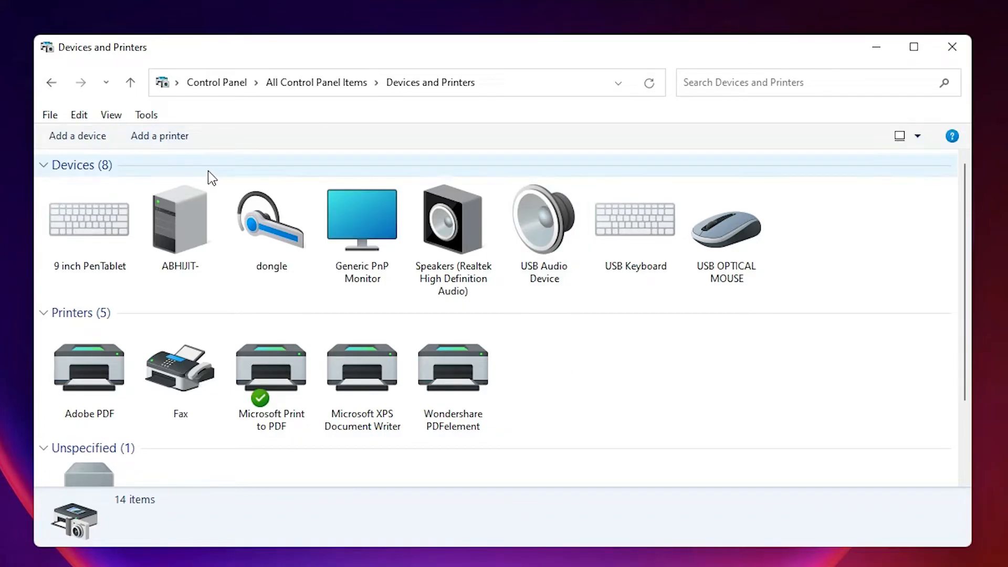
# Start Add Printer and choose to add a local printer manually.
pyautogui.click(159, 136)
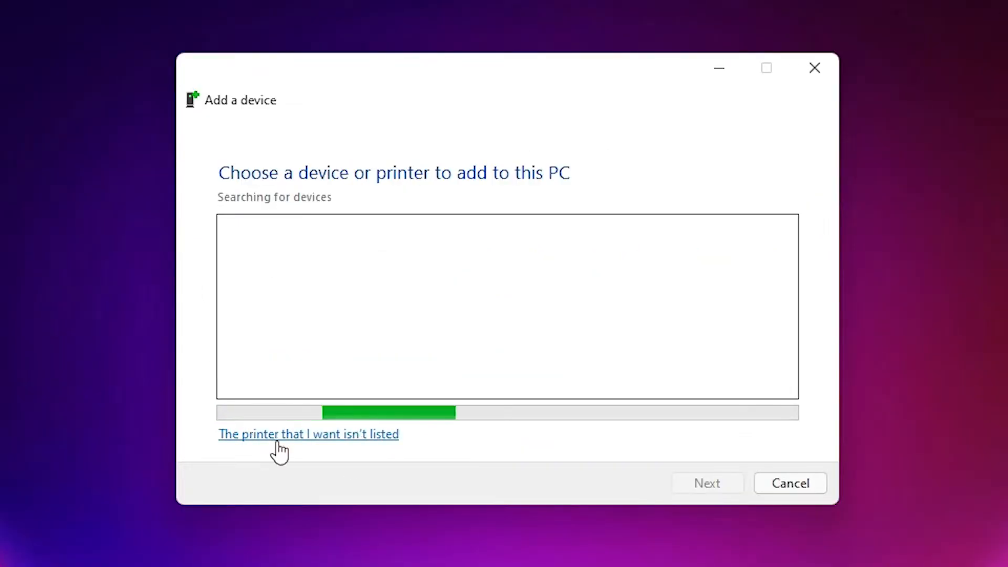
pyautogui.click(308, 433)
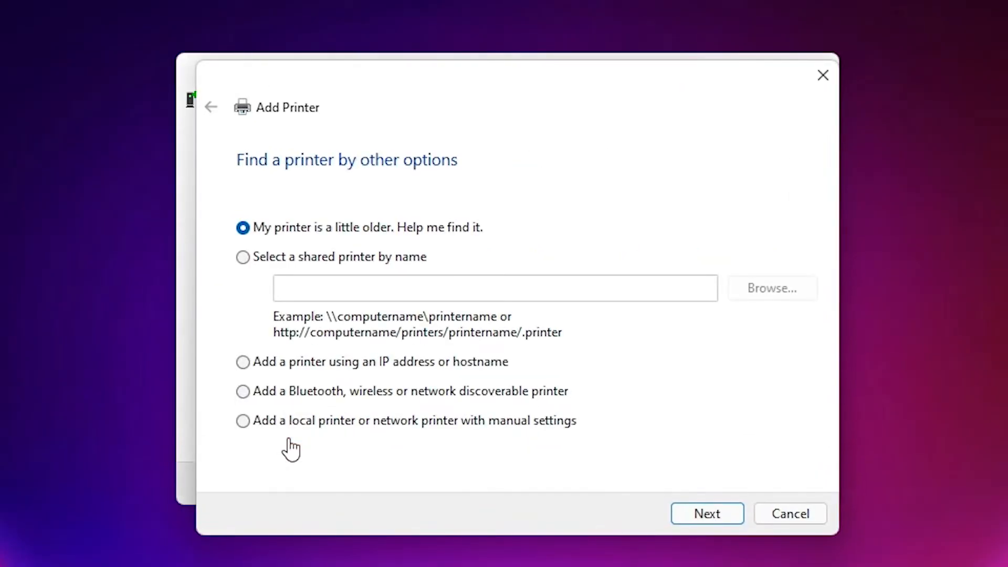
pyautogui.moveTo(294, 434)
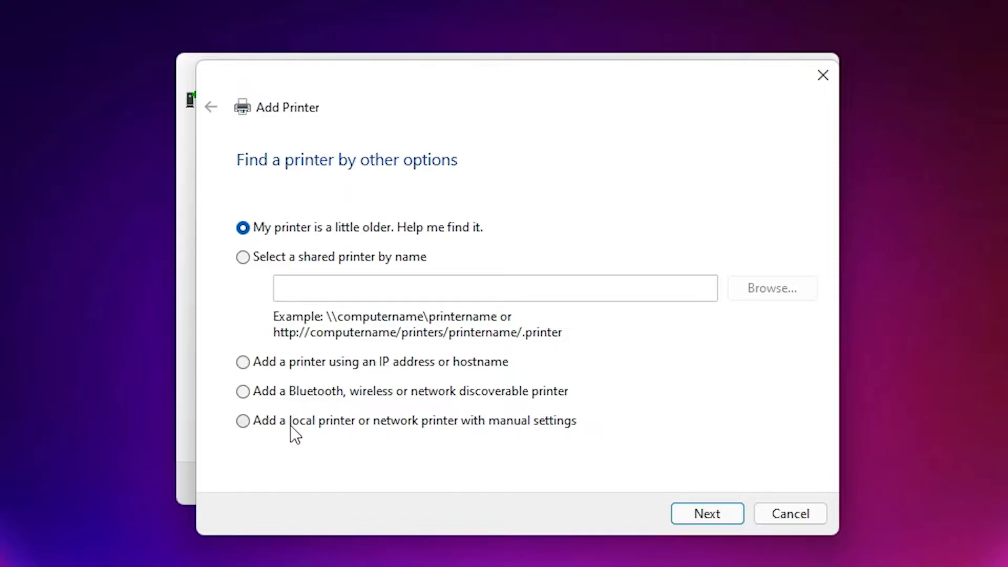
pyautogui.moveTo(466, 437)
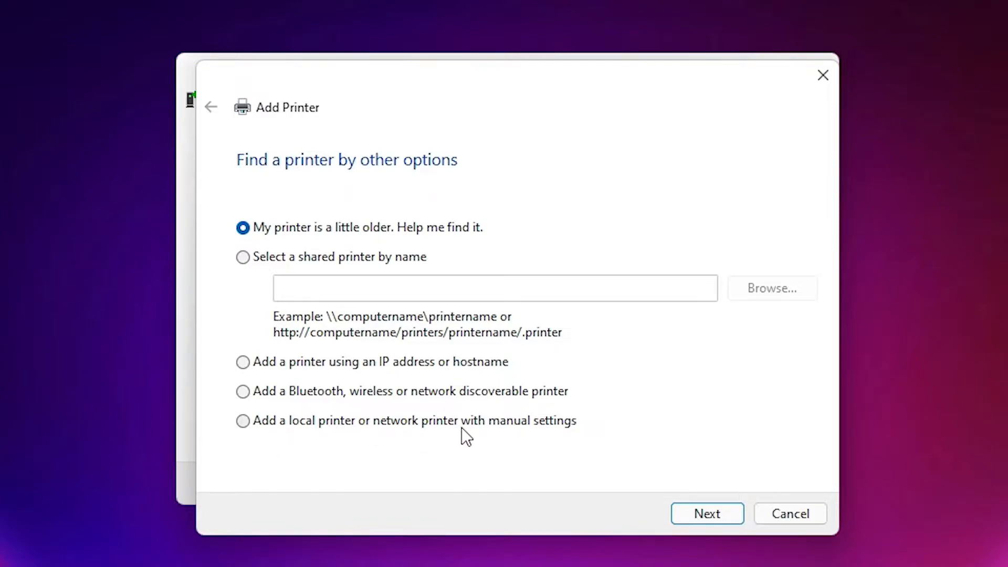
pyautogui.click(242, 420)
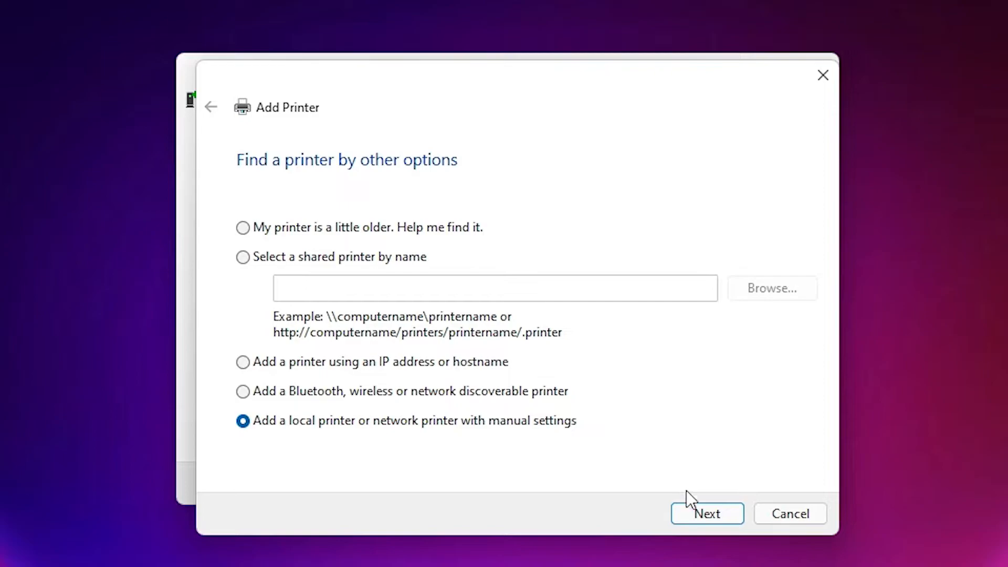
pyautogui.click(706, 514)
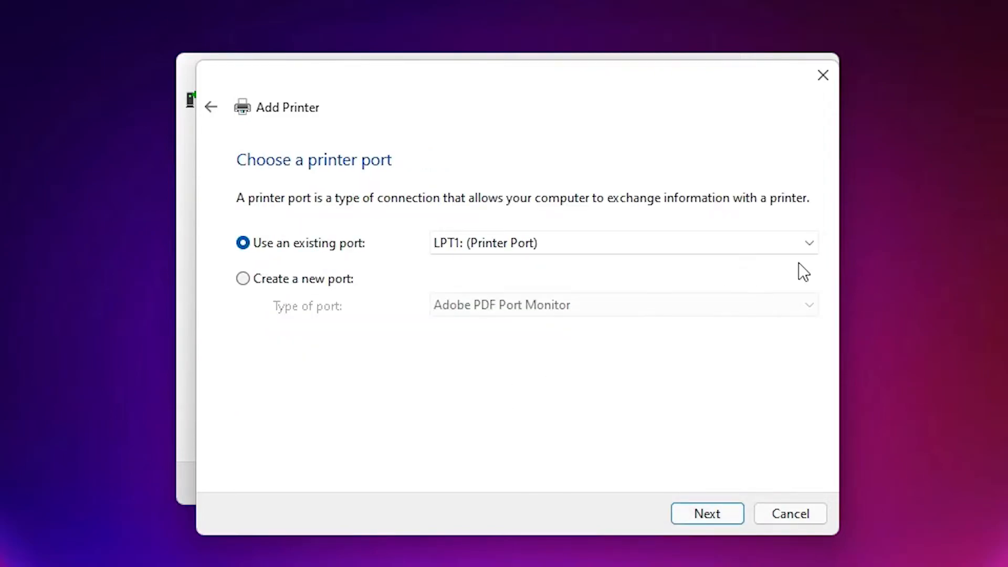
pyautogui.moveTo(574, 411)
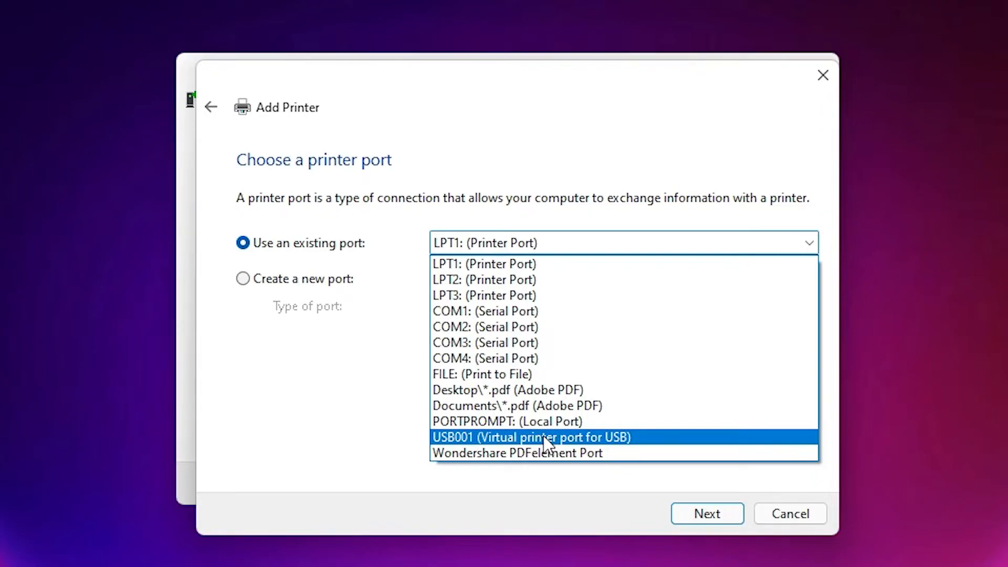
# Use the USB001 virtual port and choose to supply the driver via Have Disk.
pyautogui.click(707, 513)
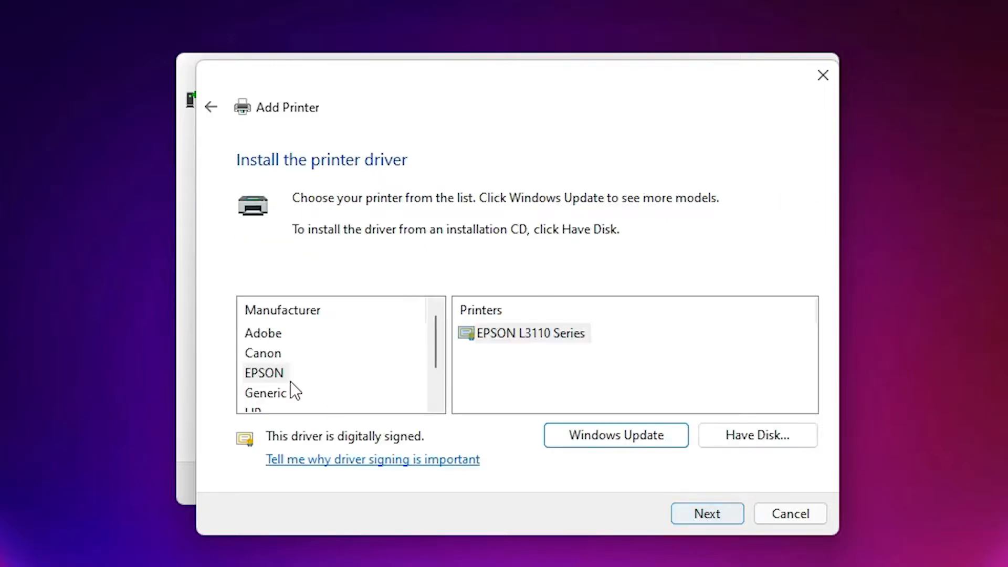
pyautogui.click(757, 435)
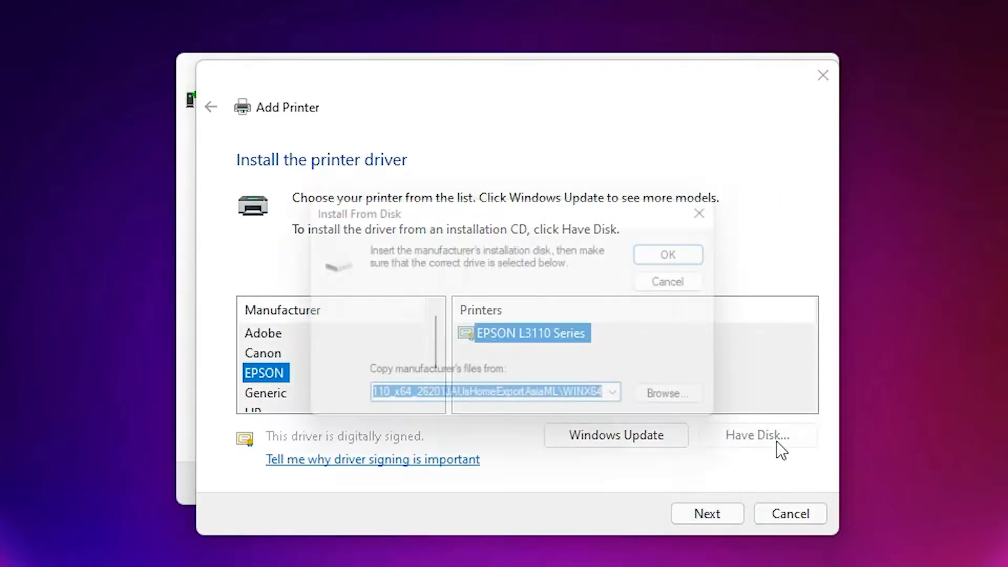
# Browse to the WINX64 folder of the extracted L3110 driver and load E_WF1UPE.INF.
pyautogui.click(666, 393)
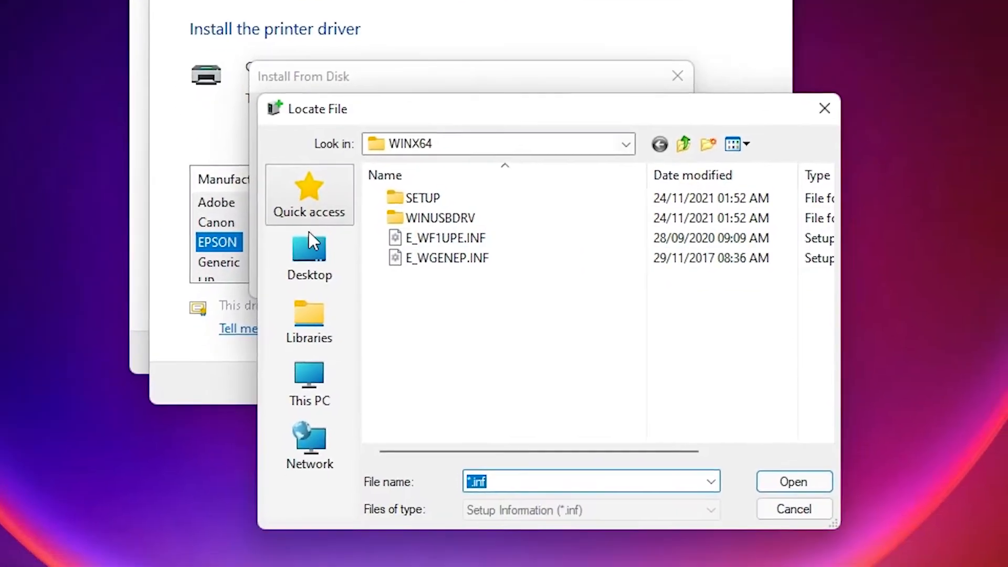
pyautogui.click(307, 257)
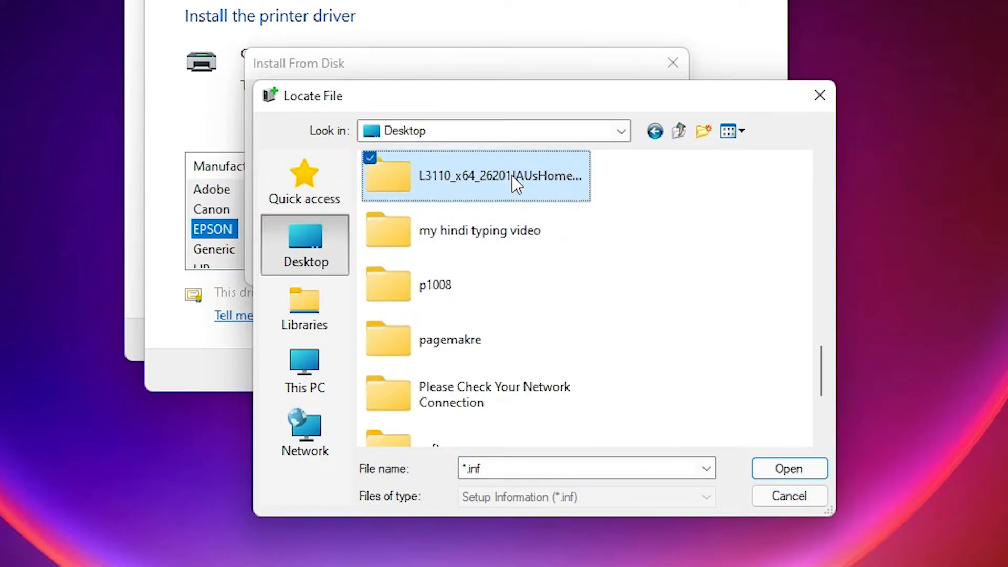
pyautogui.doubleClick(500, 175)
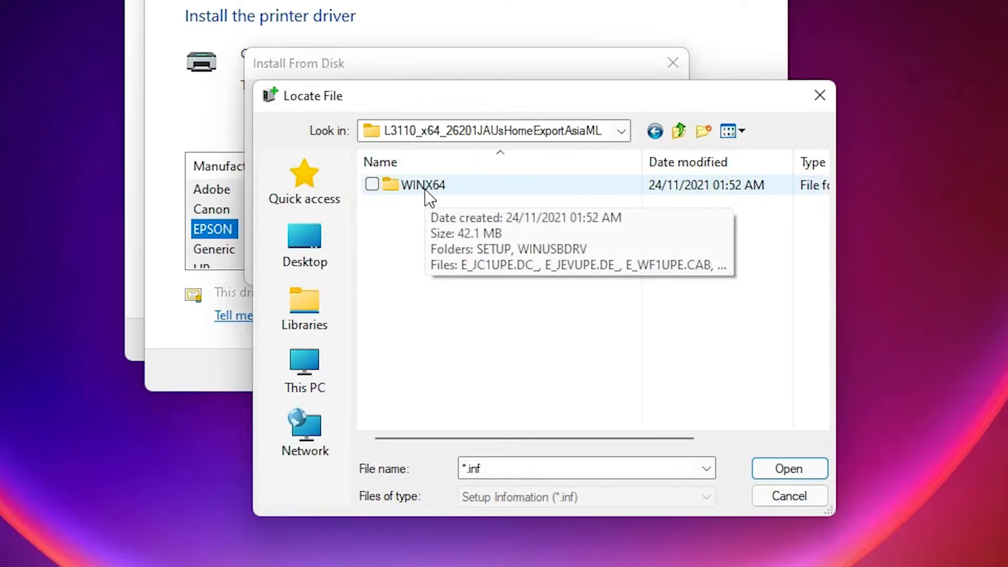
pyautogui.doubleClick(422, 184)
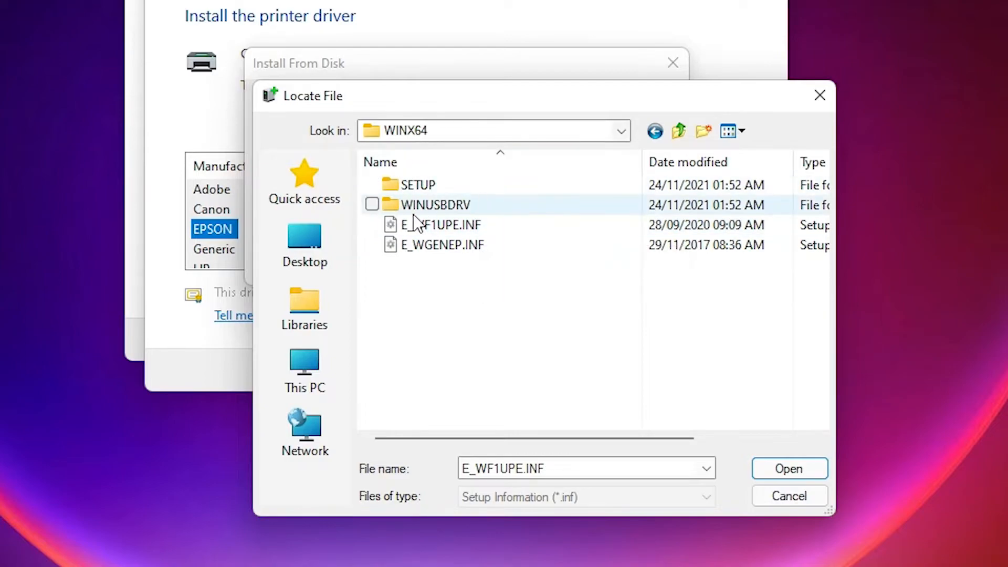
pyautogui.moveTo(437, 224)
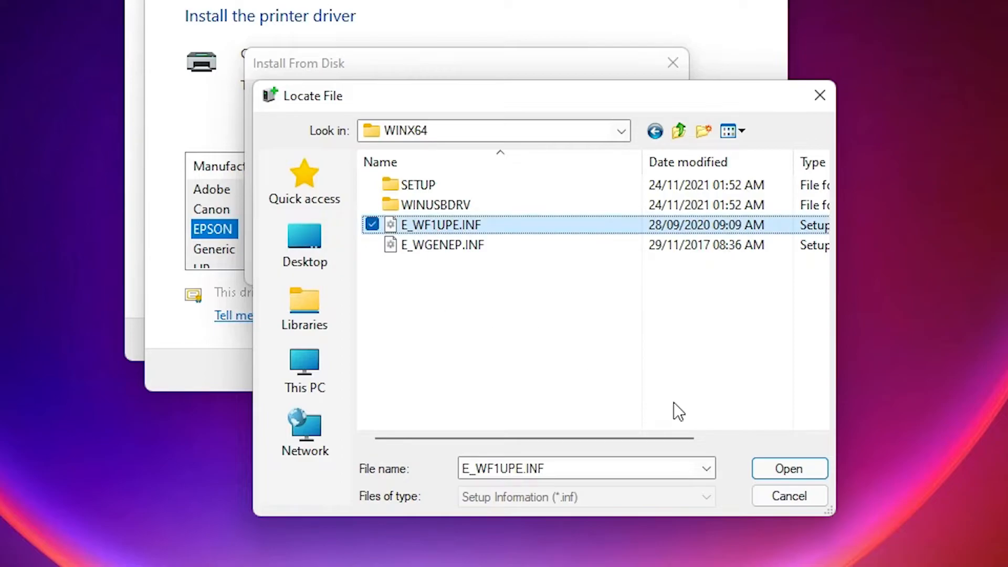
pyautogui.click(786, 469)
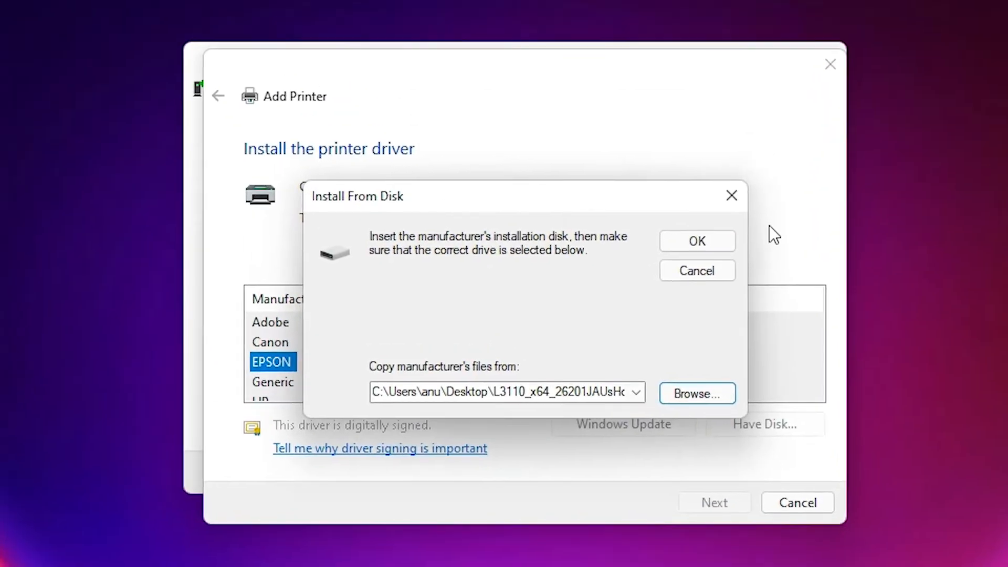
pyautogui.click(696, 240)
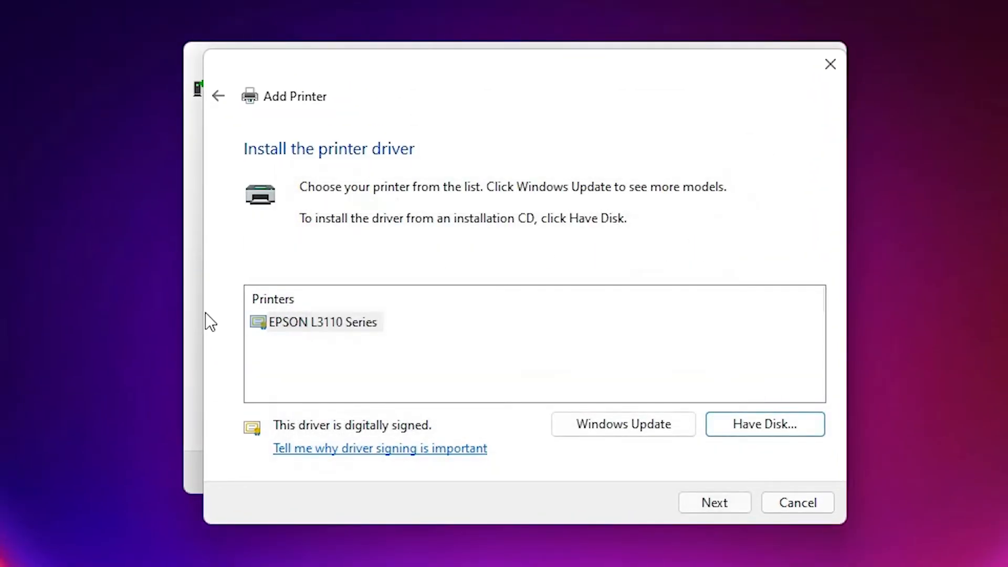
# Select EPSON L3110 Series, keep the installed driver, and shorten the name to EPSON L3110.
pyautogui.click(322, 322)
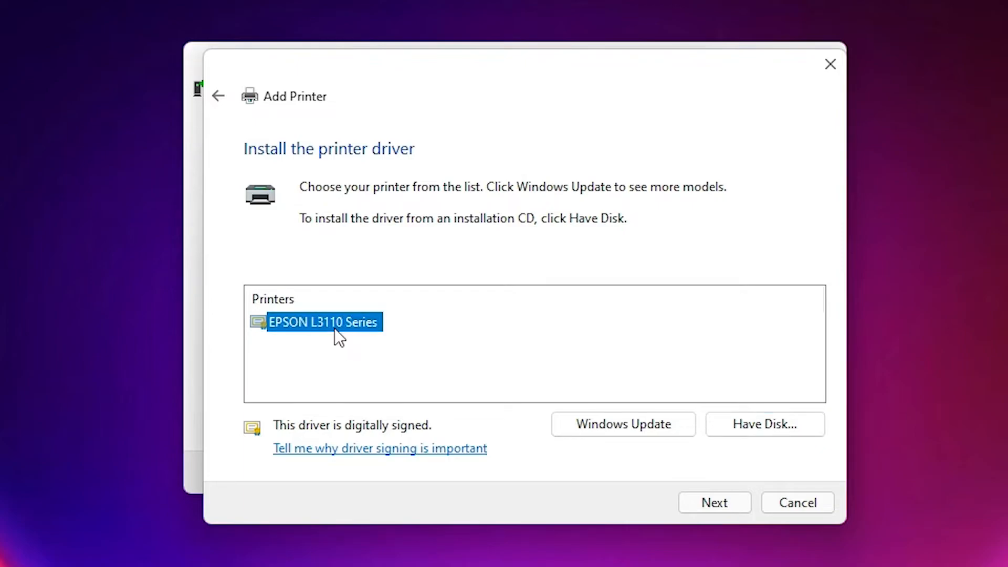
pyautogui.click(714, 502)
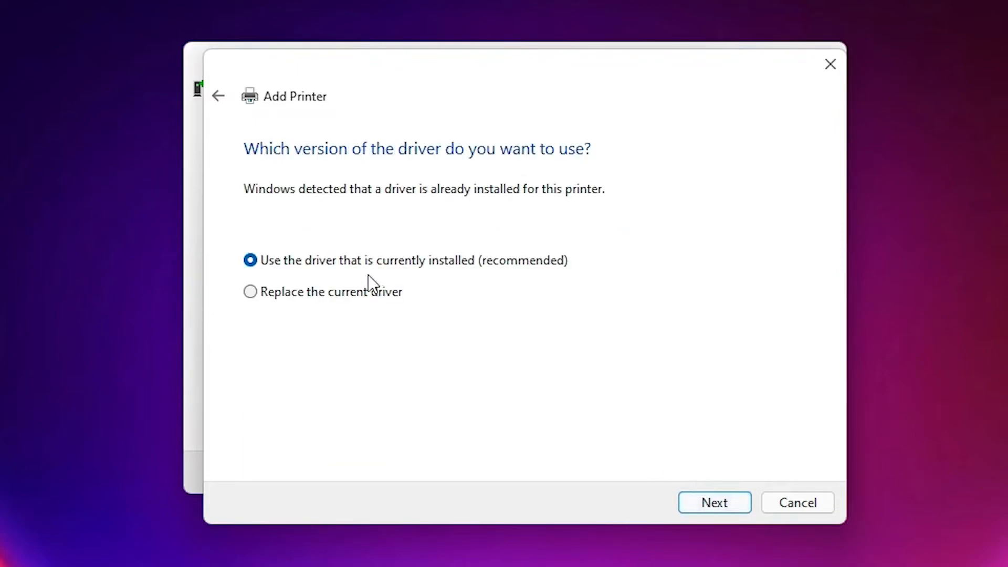
pyautogui.click(714, 502)
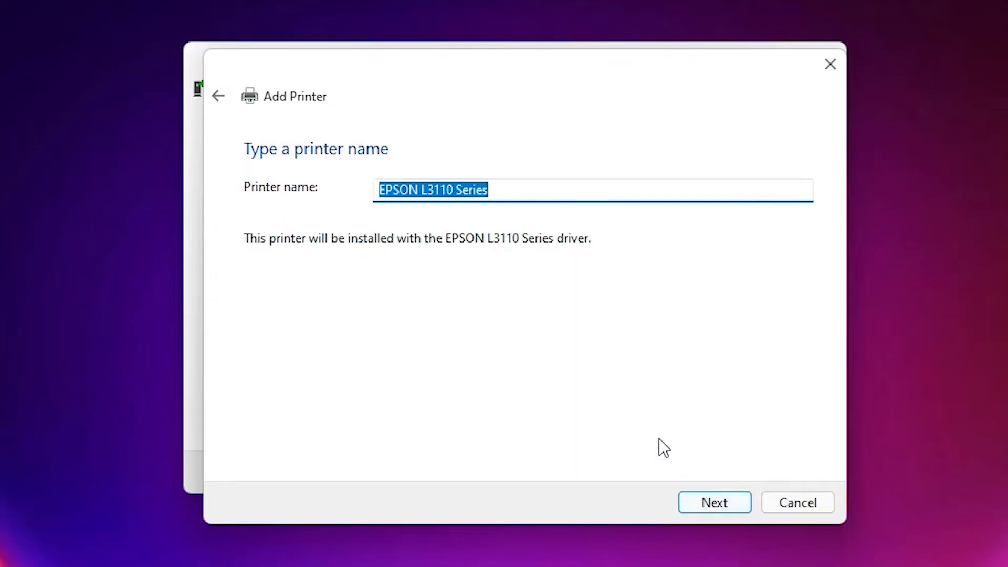
pyautogui.click(537, 190)
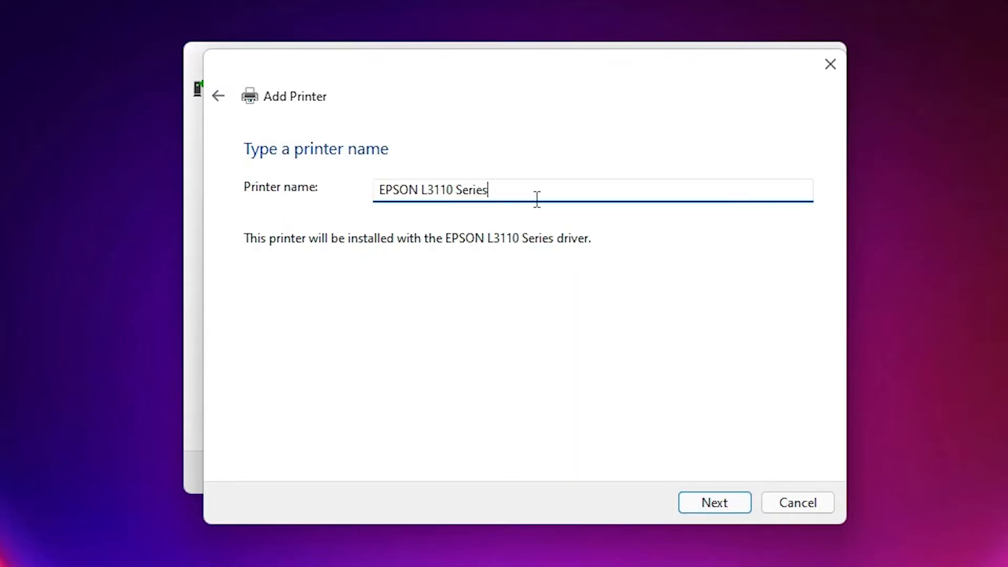
pyautogui.press('Backspace')
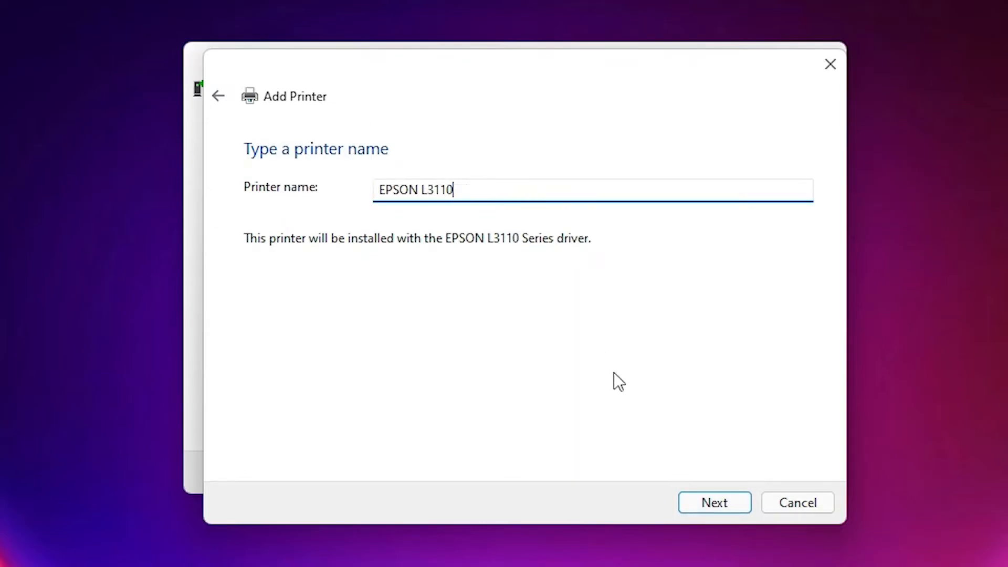
pyautogui.click(714, 501)
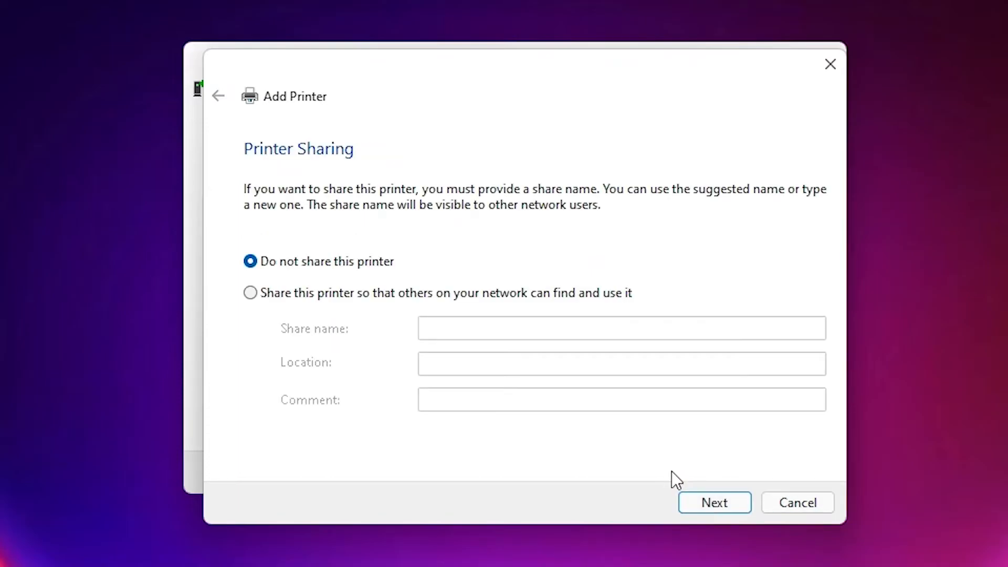
# Keep 'Do not share this printer', finish adding EPSON L3110 and close the wizard.
pyautogui.write('EPSON L3110')
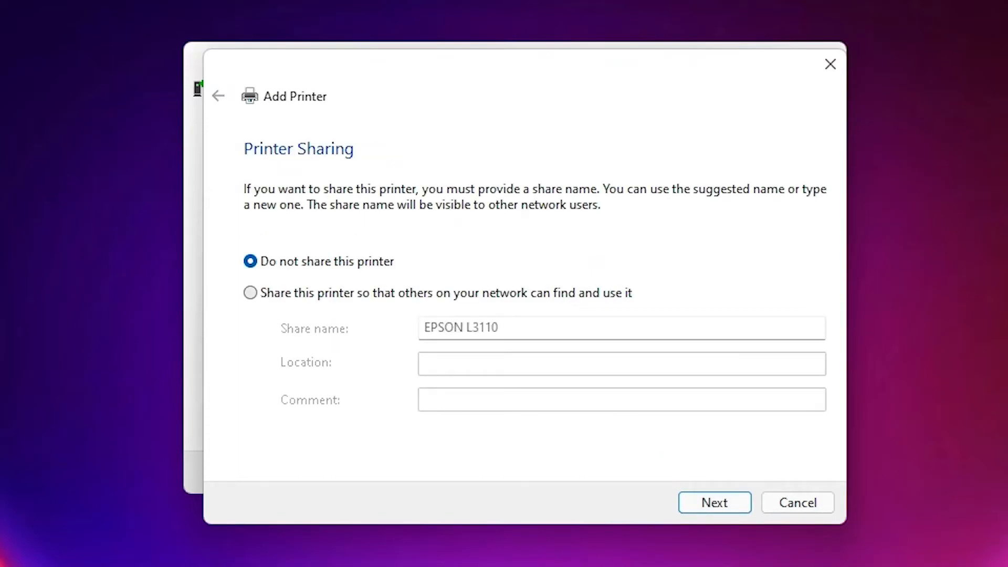
pyautogui.click(249, 293)
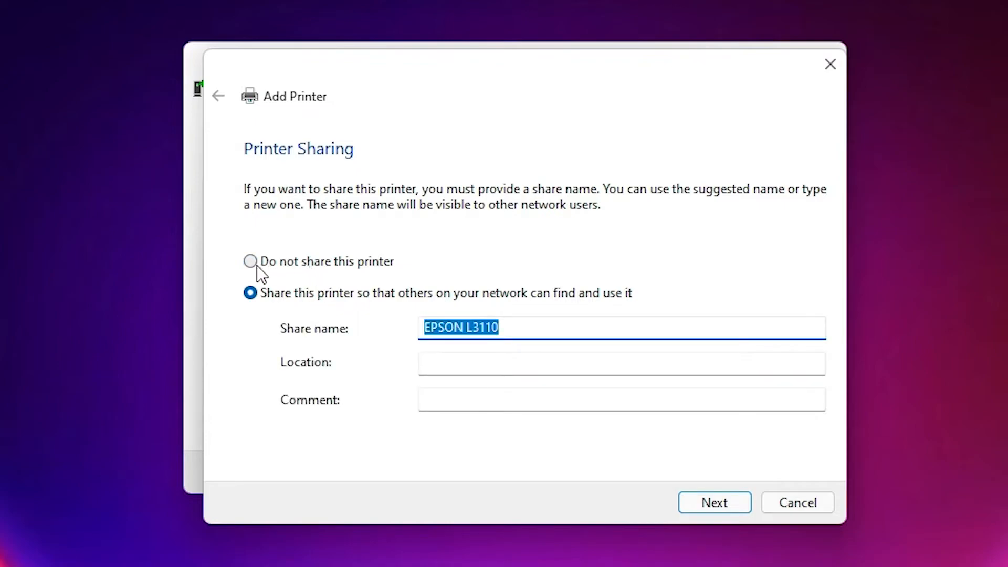
pyautogui.click(249, 261)
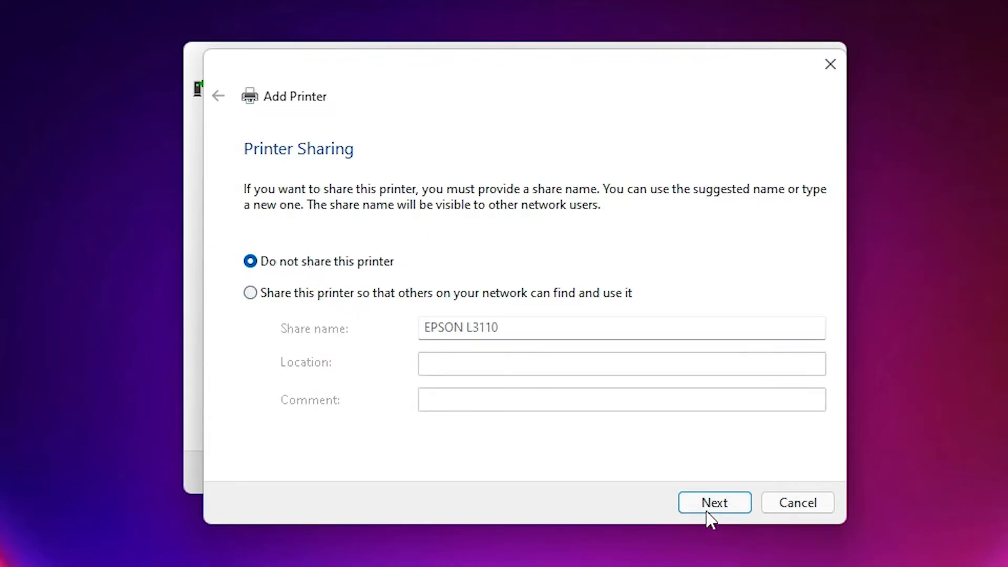
pyautogui.click(714, 502)
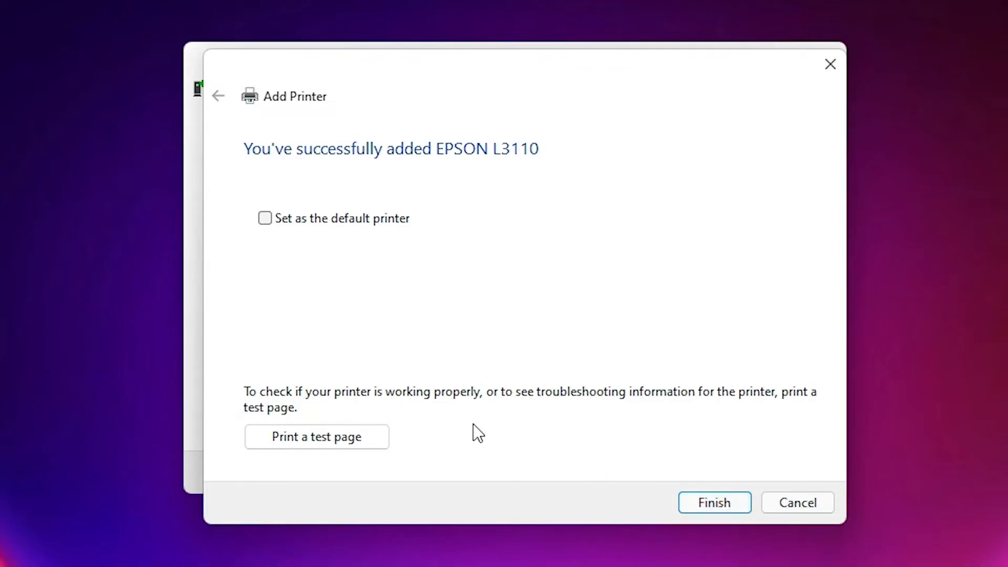
pyautogui.moveTo(355, 386)
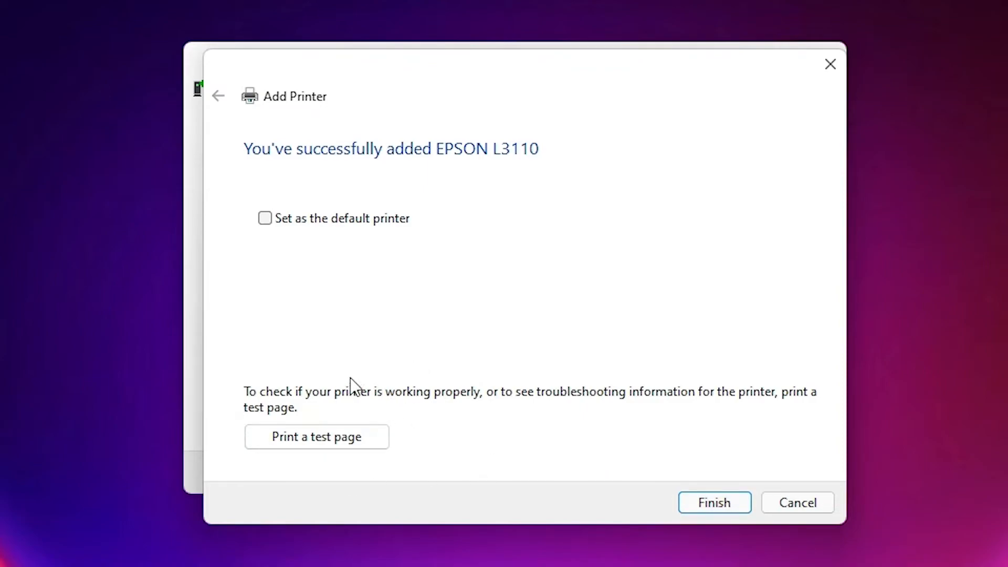
pyautogui.moveTo(726, 514)
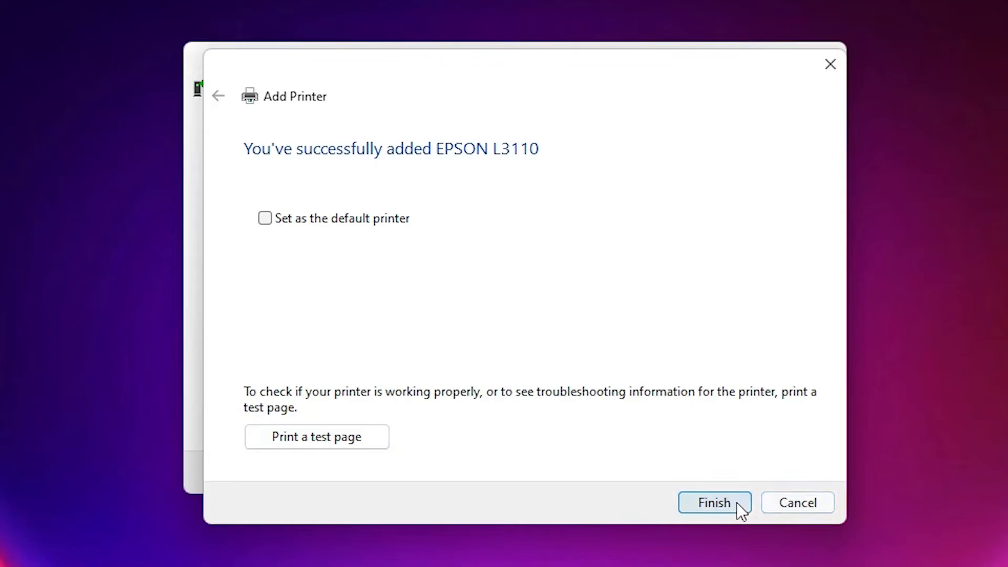
pyautogui.click(714, 503)
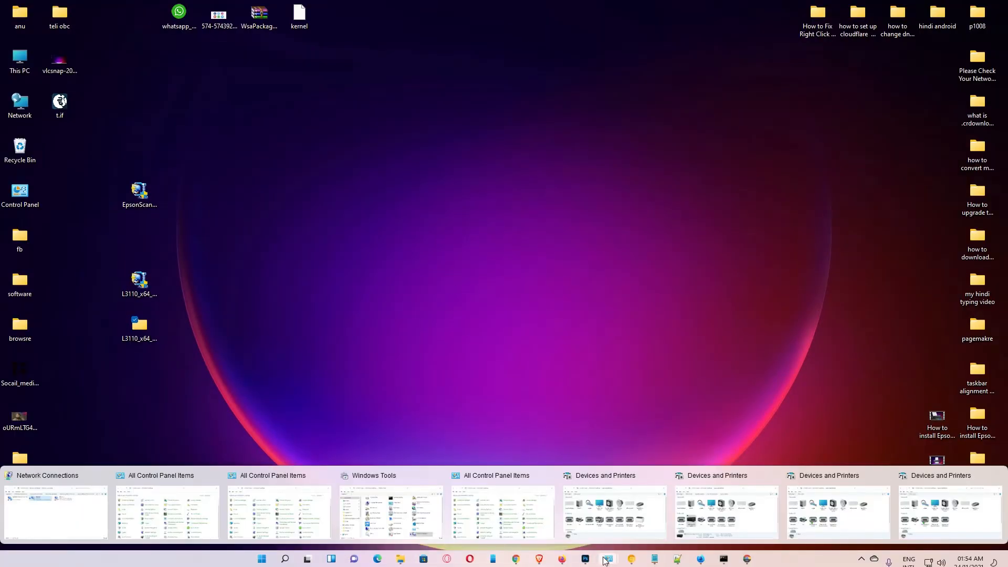
# Confirm EPSON L3110 is listed under Printers in Devices and Printers.
pyautogui.click(612, 511)
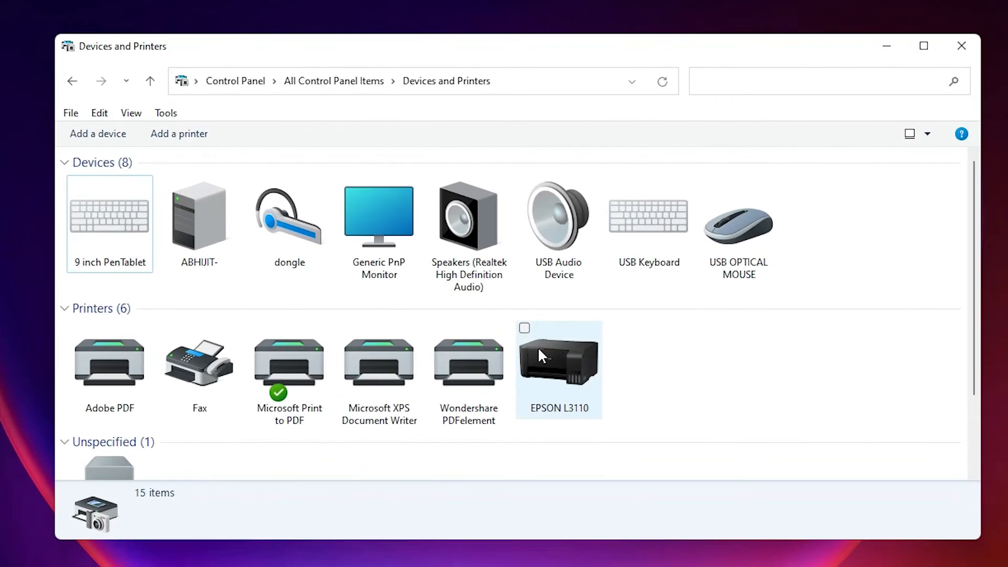
pyautogui.click(557, 363)
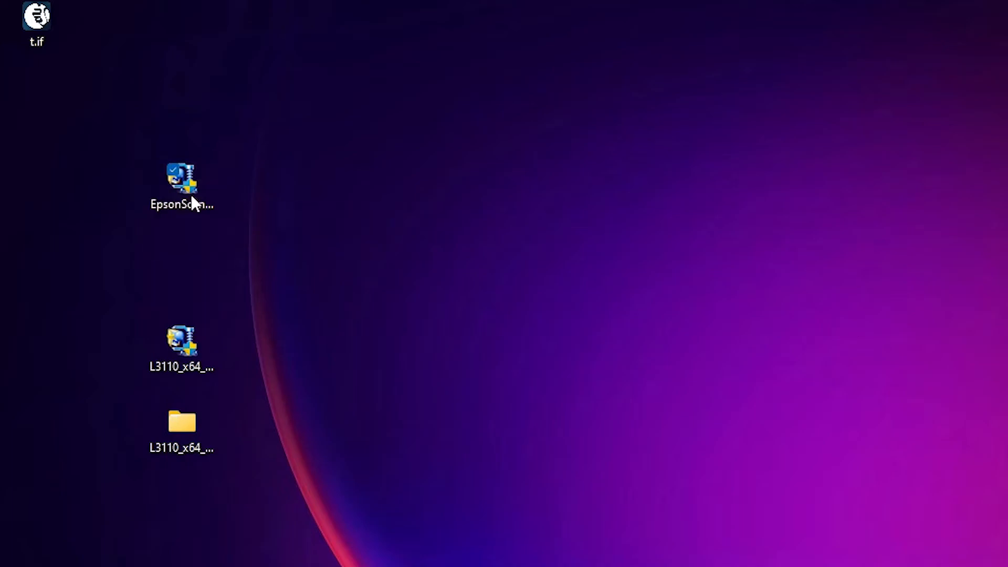
pyautogui.moveTo(757, 475)
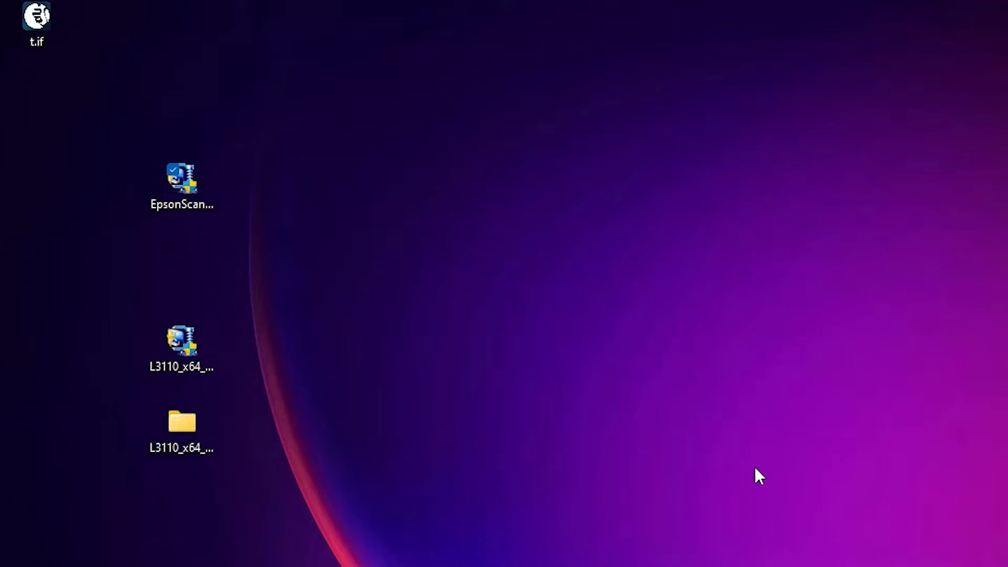
# Run the EpsonScan2 installer, accept the licence terms, and complete the Epson Scan 2 installation.
pyautogui.doubleClick(182, 181)
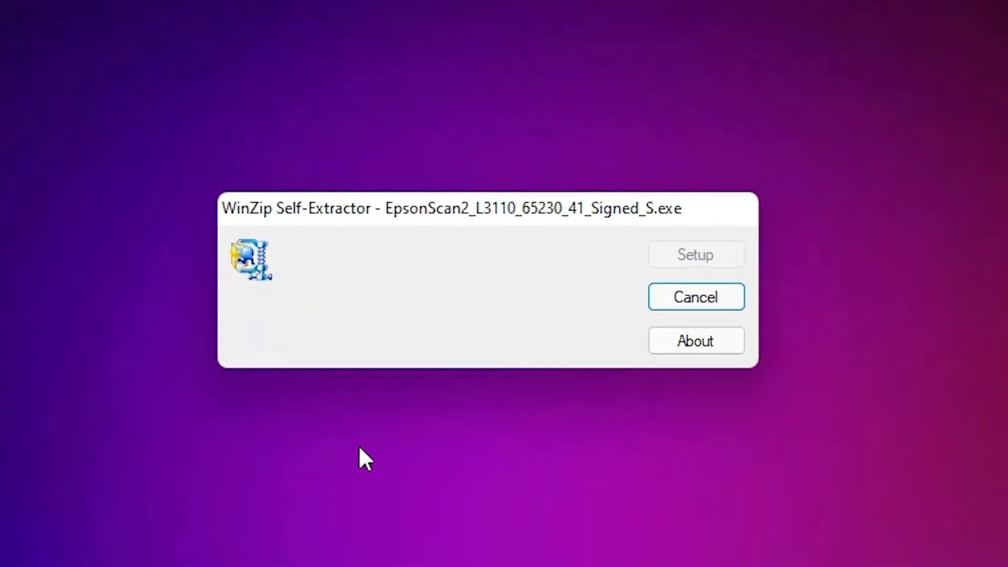
pyautogui.click(695, 254)
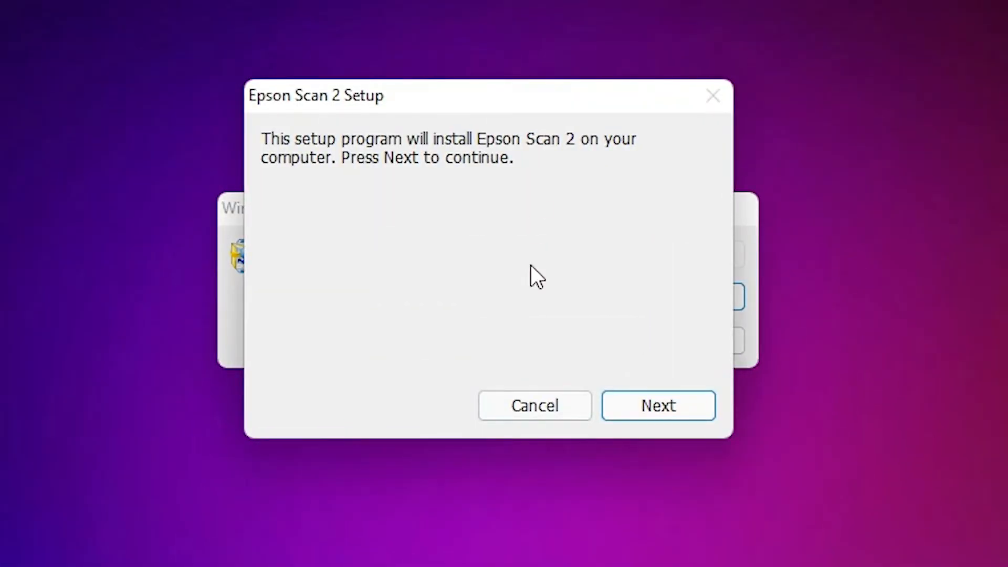
pyautogui.click(658, 405)
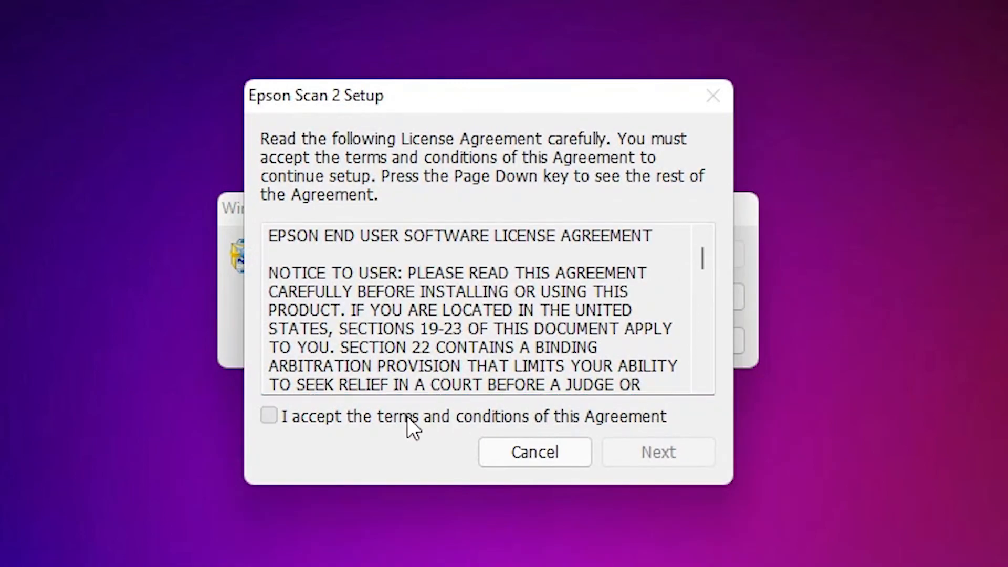
pyautogui.click(268, 415)
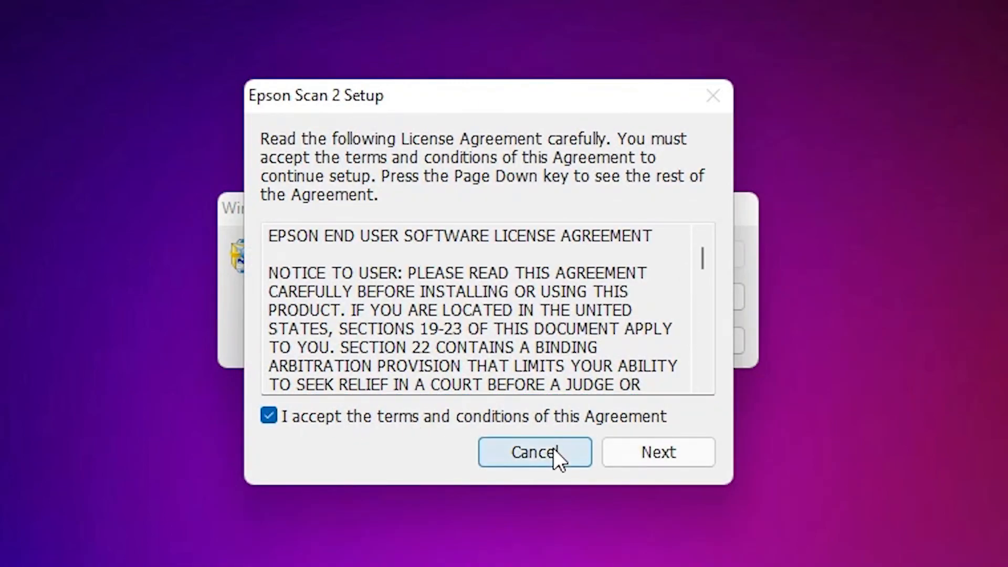
pyautogui.click(657, 451)
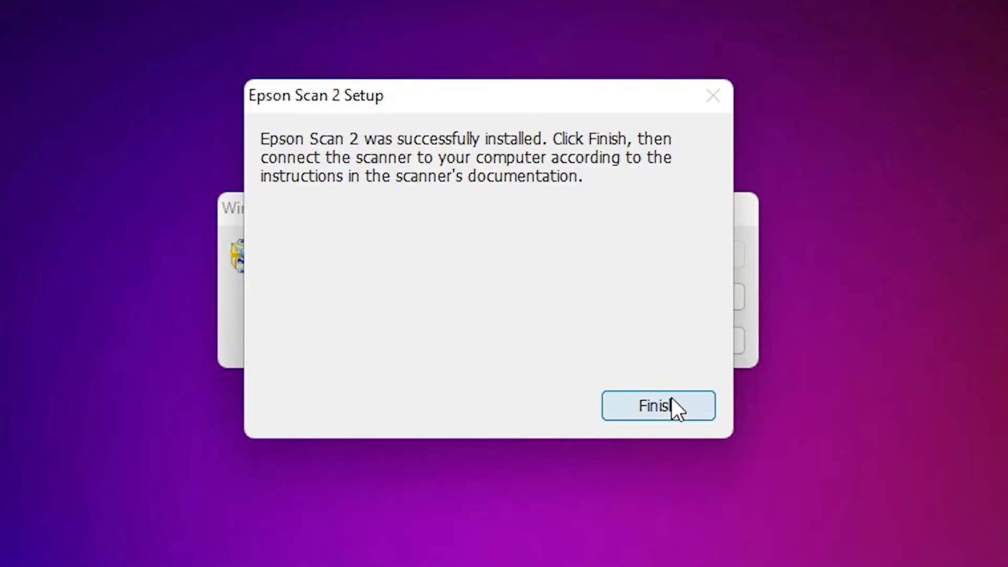
pyautogui.click(655, 405)
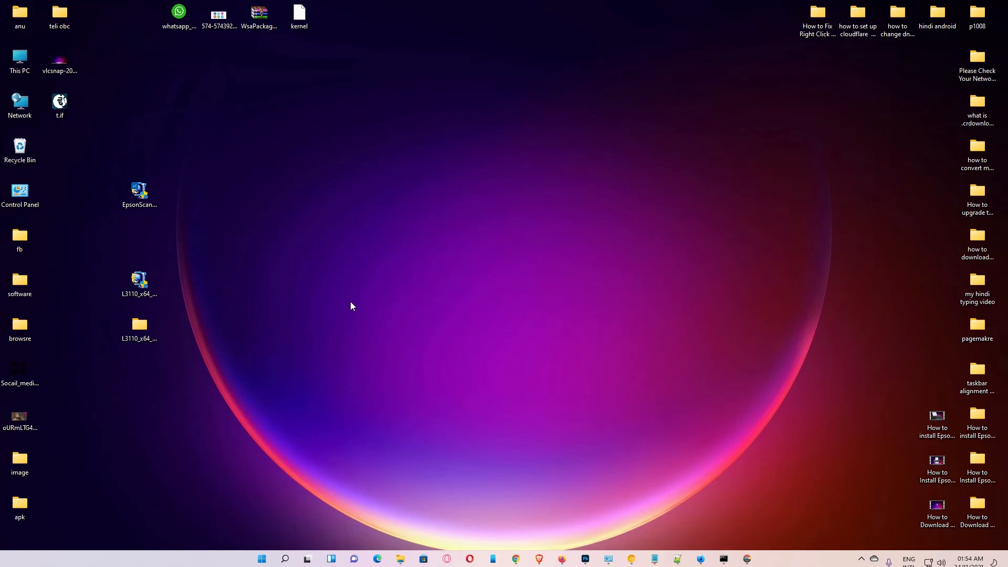